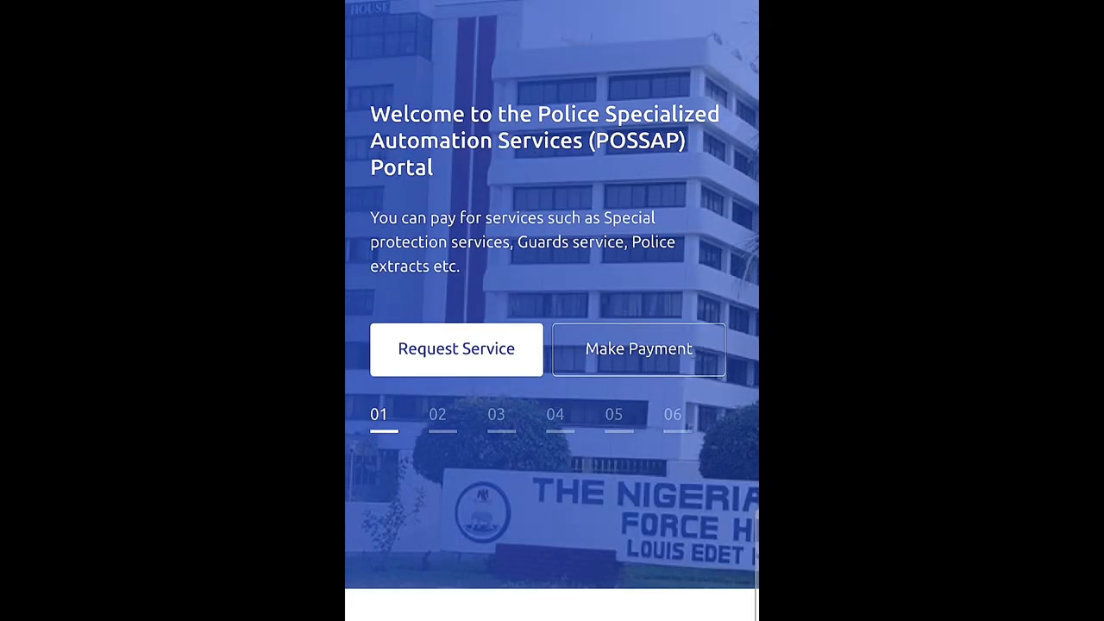
Scroll through the login and Request Service pages to reach the Select Service step
scroll(down, 3)
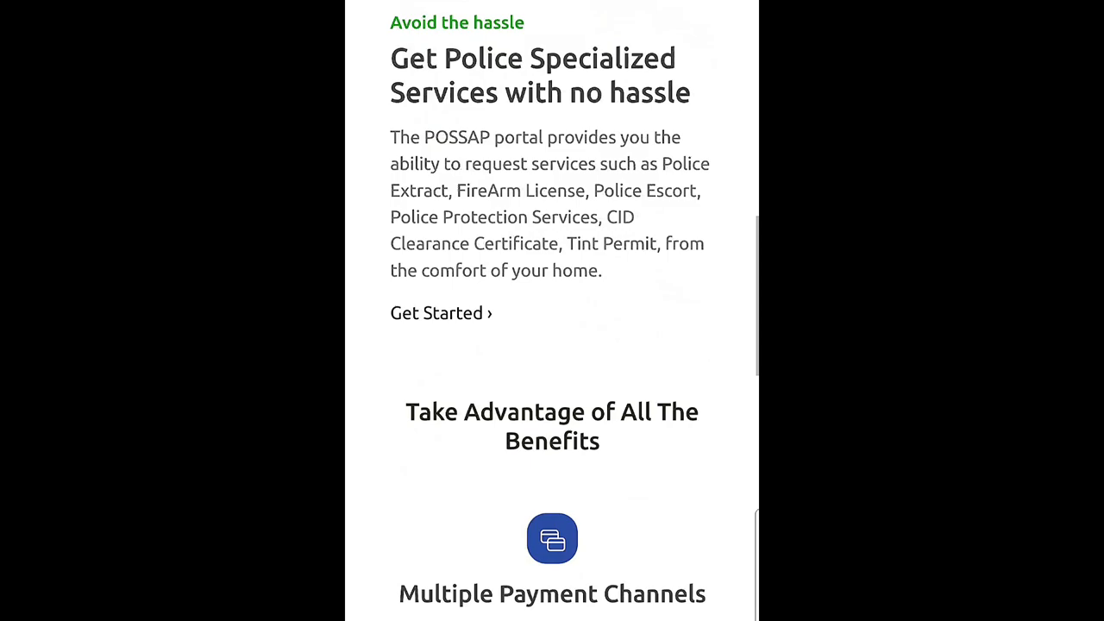
scroll(down, 3)
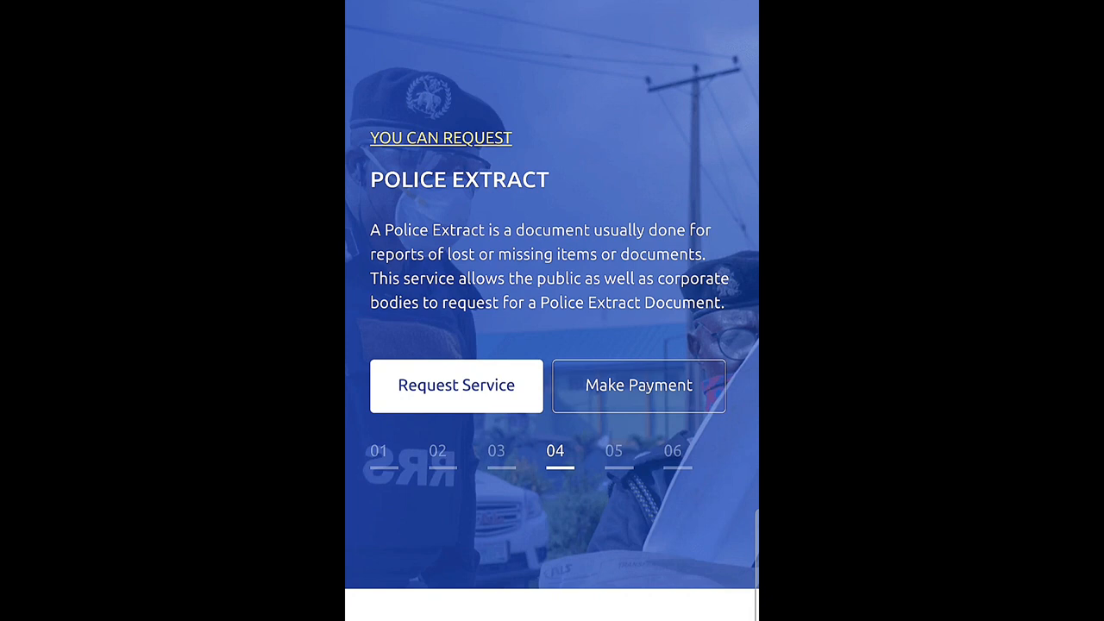
scroll(down, 3)
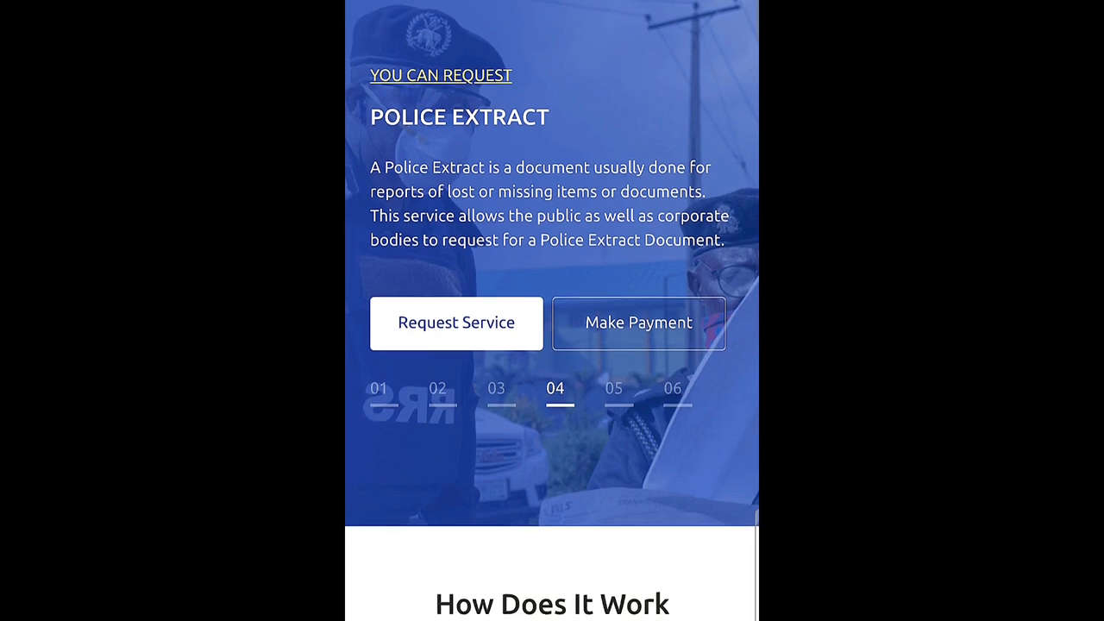
scroll(down, 3)
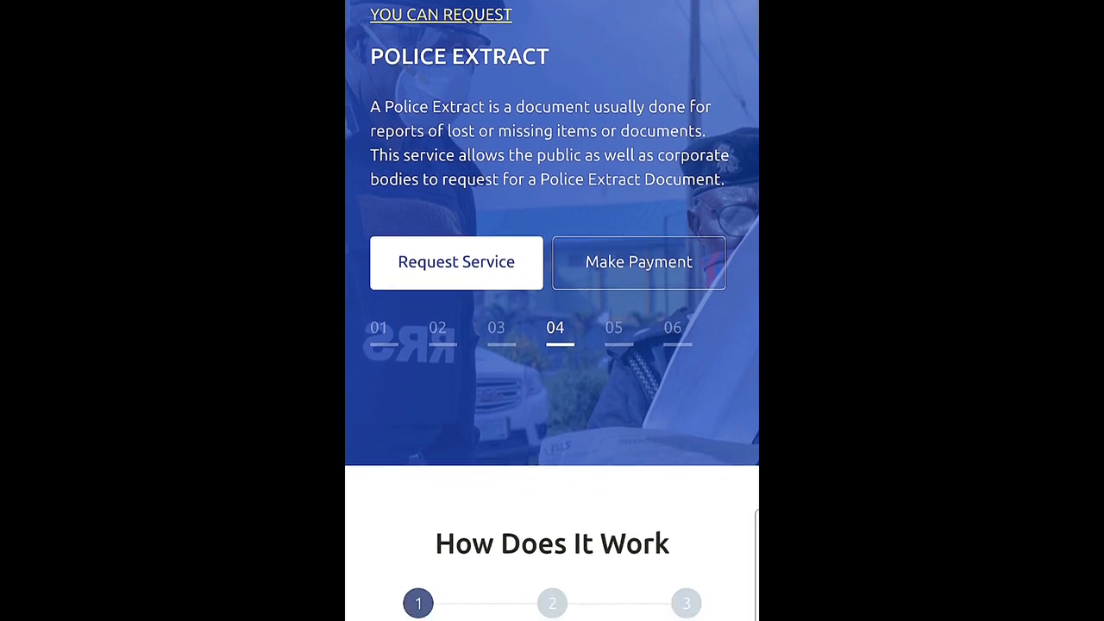
scroll(down, 3)
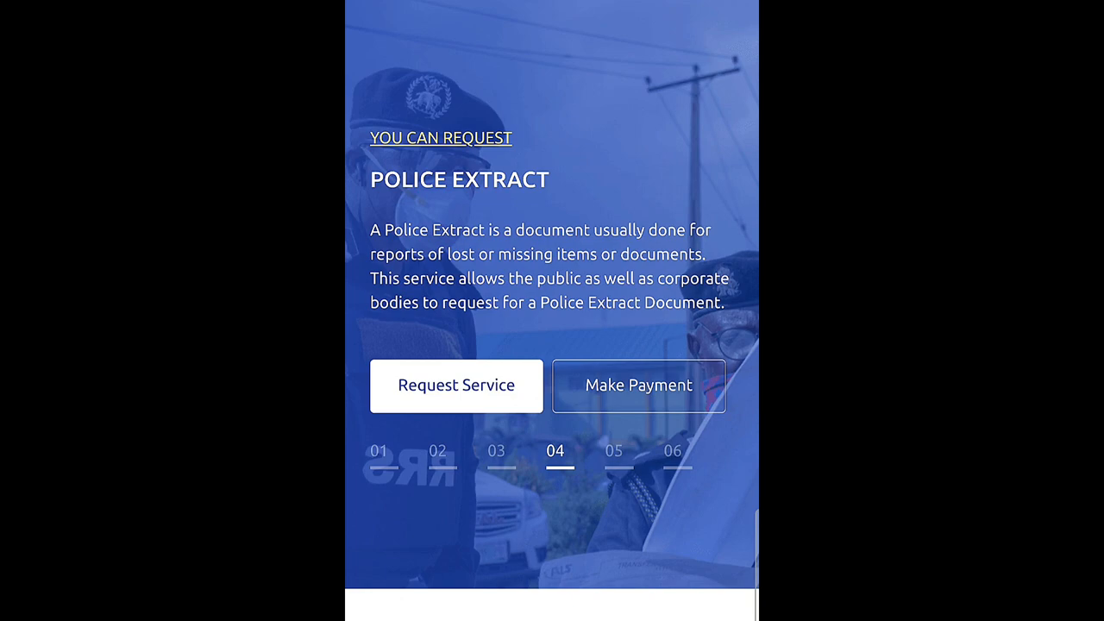
scroll(down, 3)
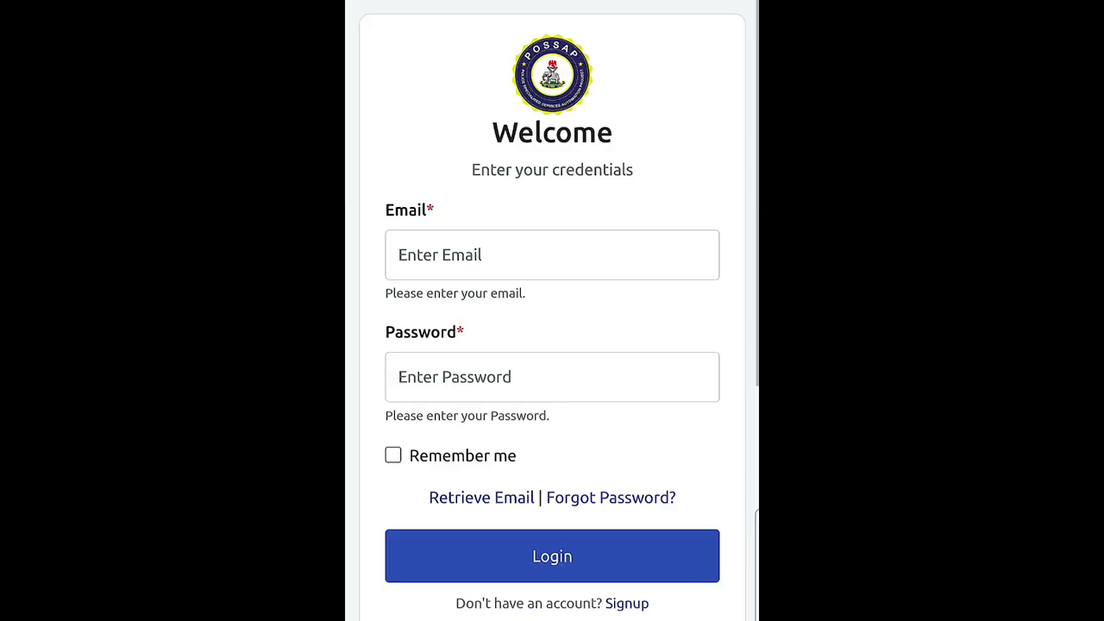
scroll(down, 3)
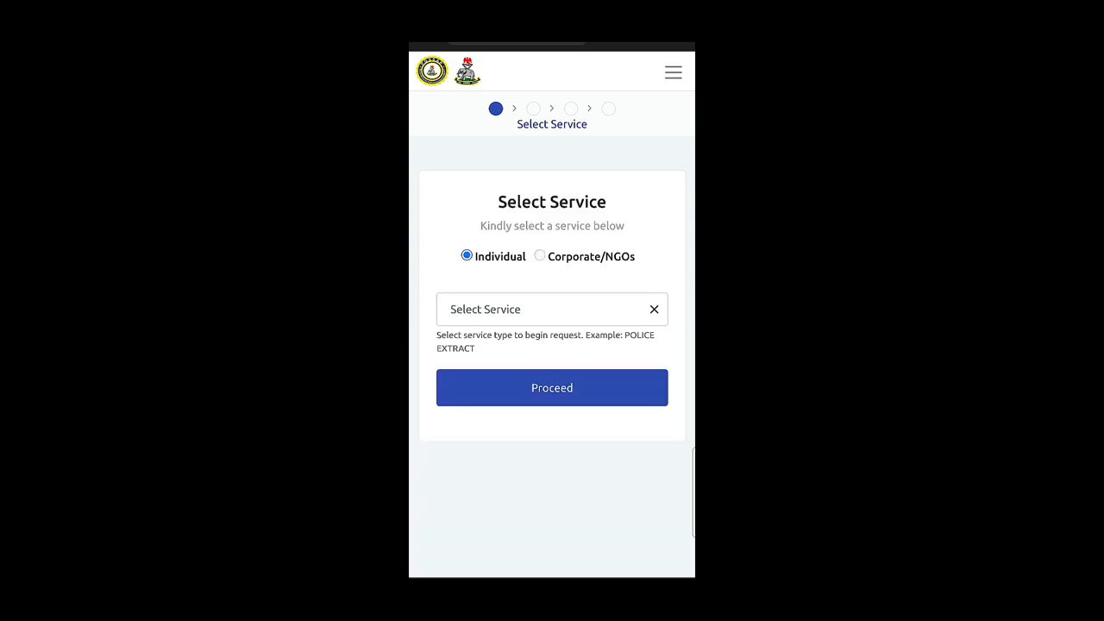
Choose POLICE CHARACTER CERTIFICATE as the service and proceed to its request form
click(535, 309)
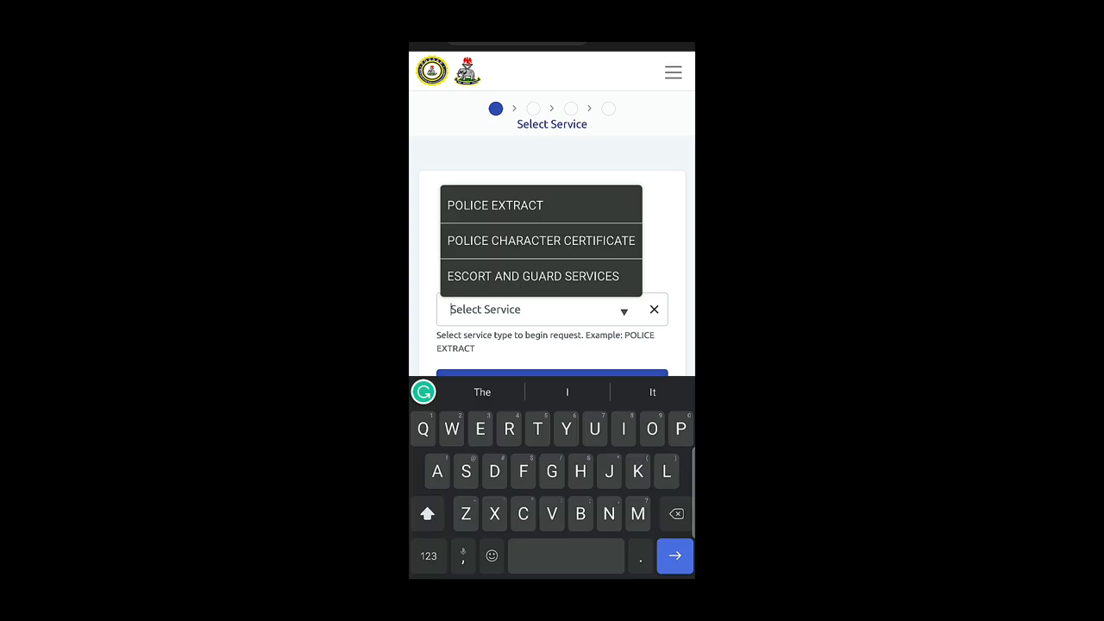
click(542, 240)
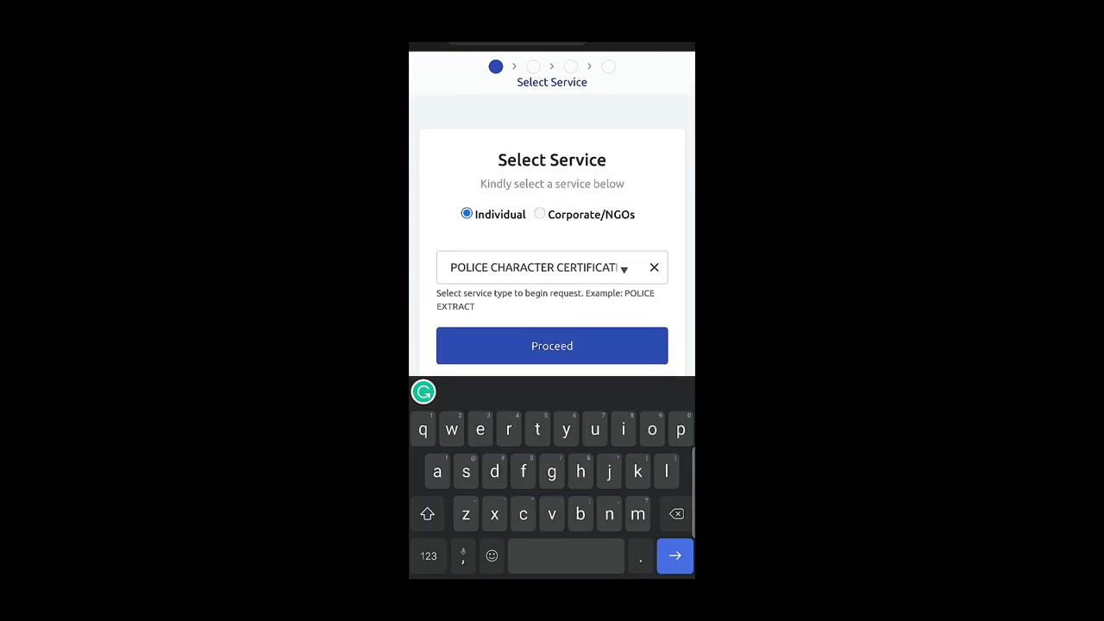
click(552, 346)
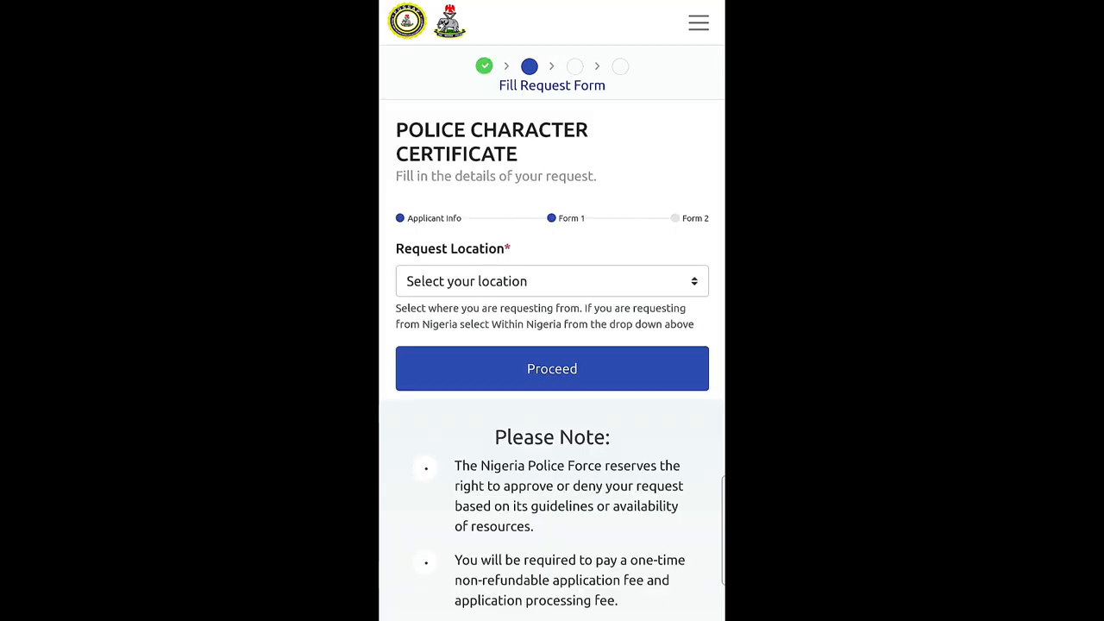
Set Request Location to In Country and proceed to the terms and conditions
scroll(down, 3)
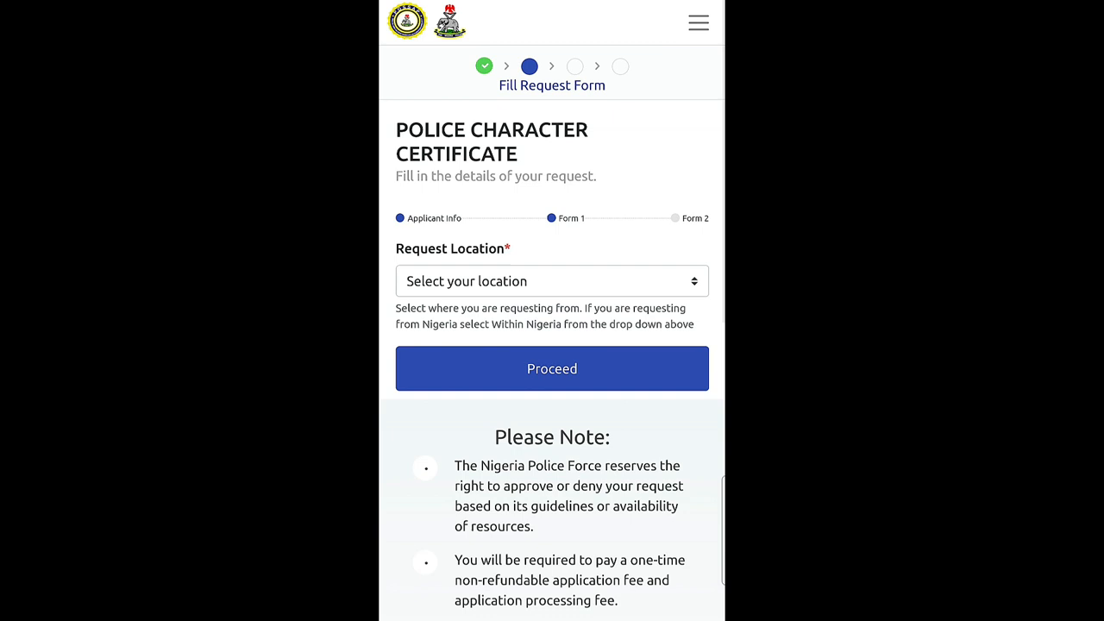
click(552, 280)
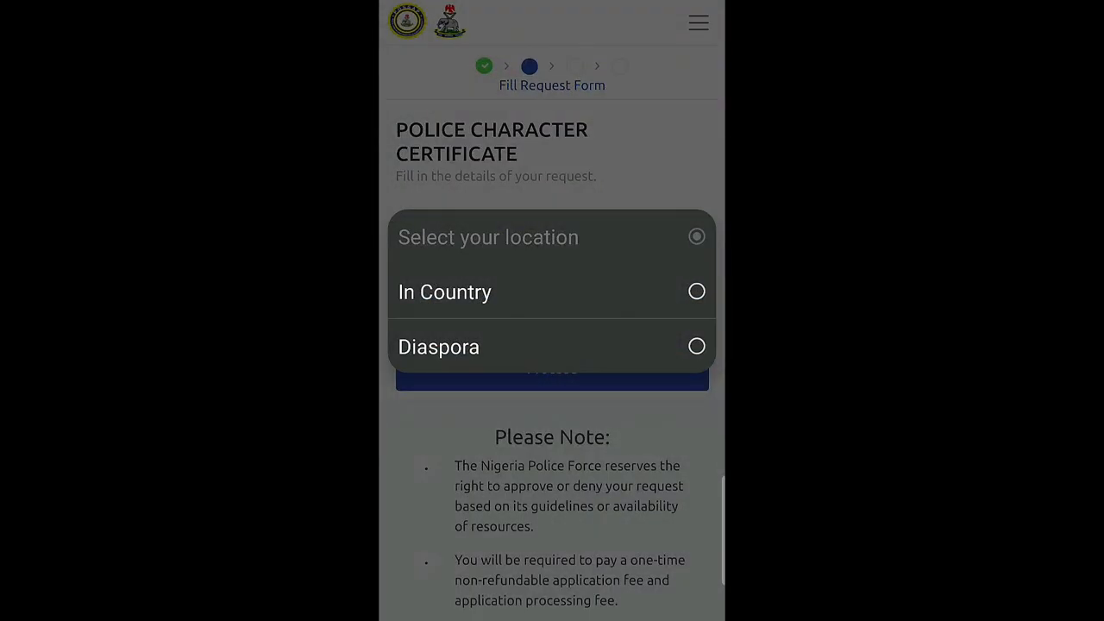
click(445, 292)
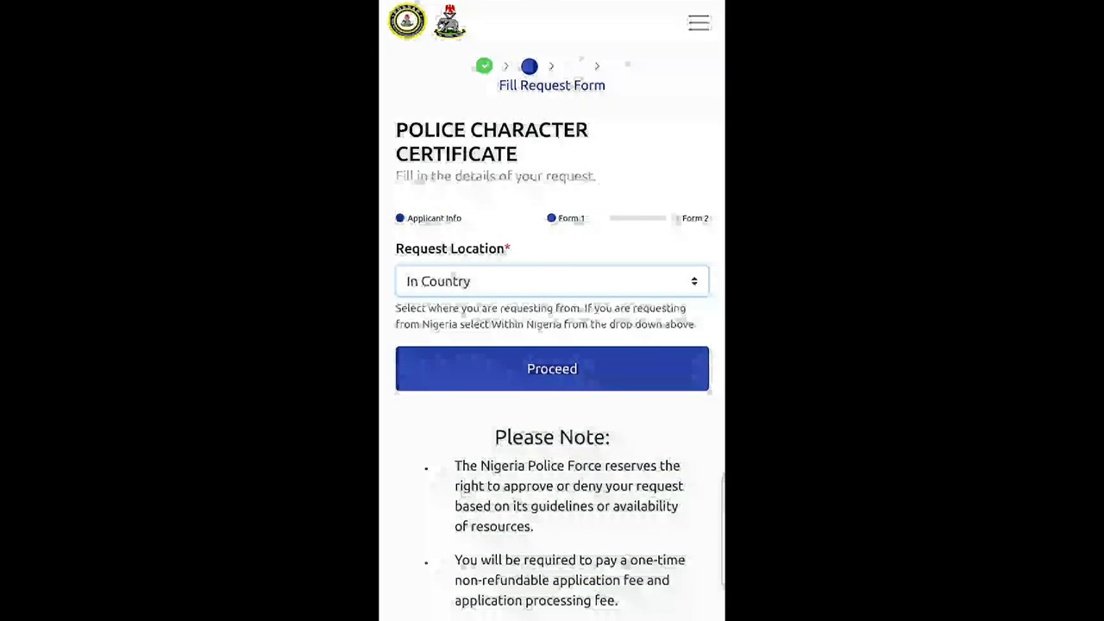
scroll(down, 3)
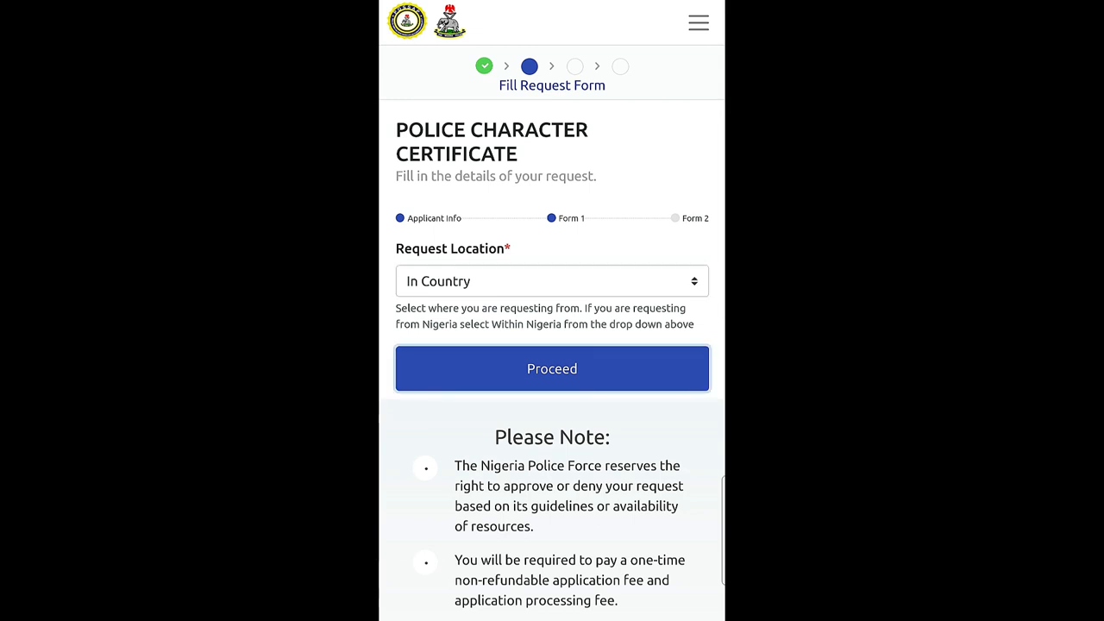
click(553, 369)
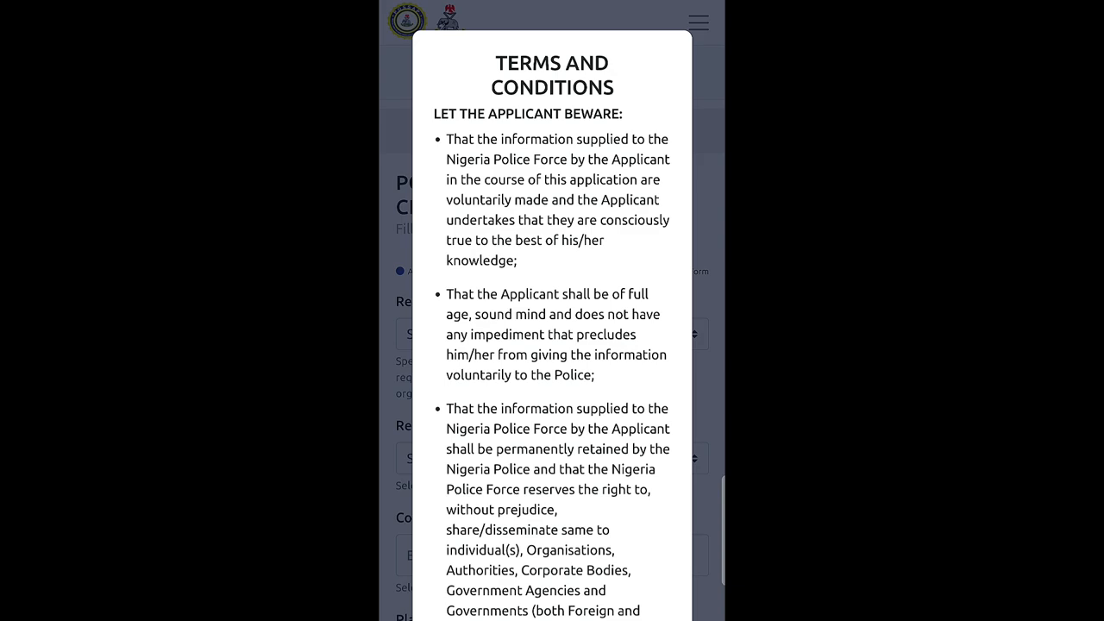
Scroll through the Terms and Conditions dialog and accept them
scroll(down, 3)
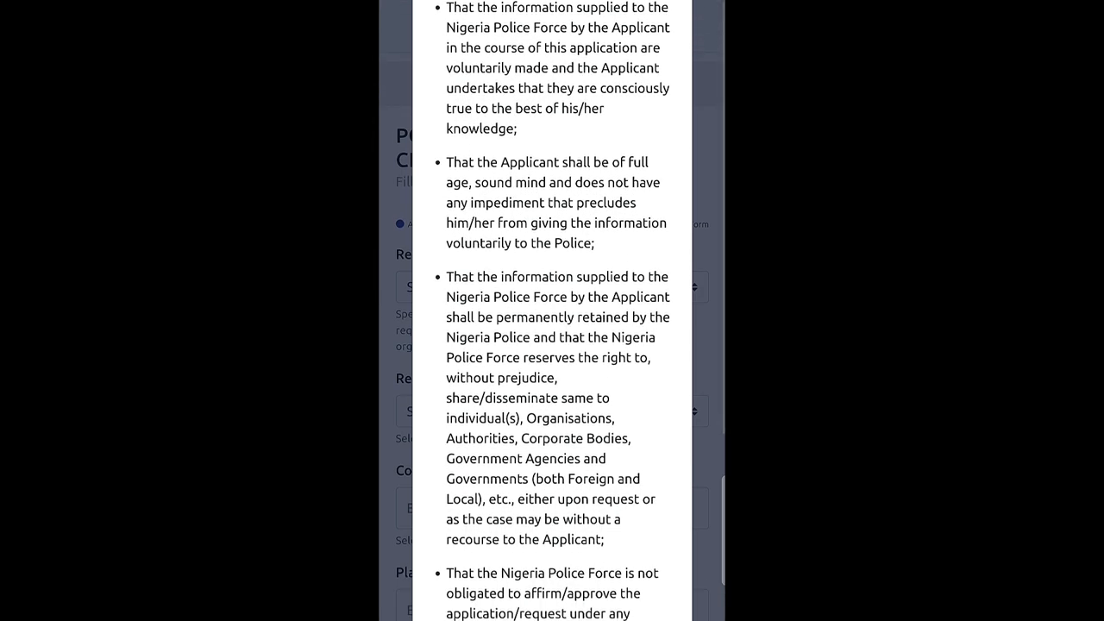
scroll(down, 3)
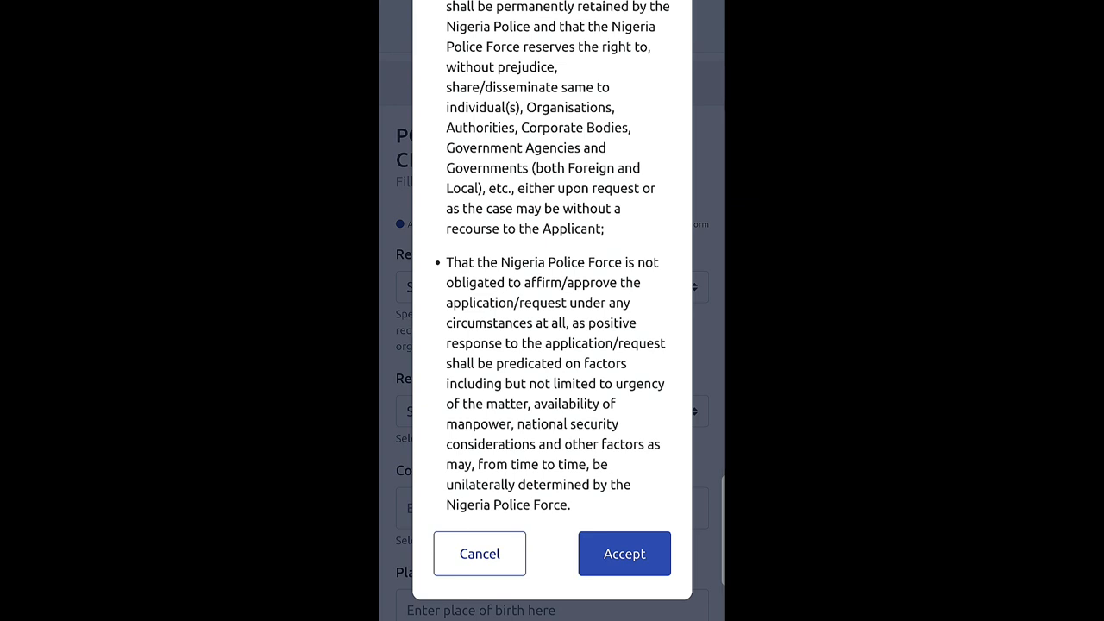
click(624, 553)
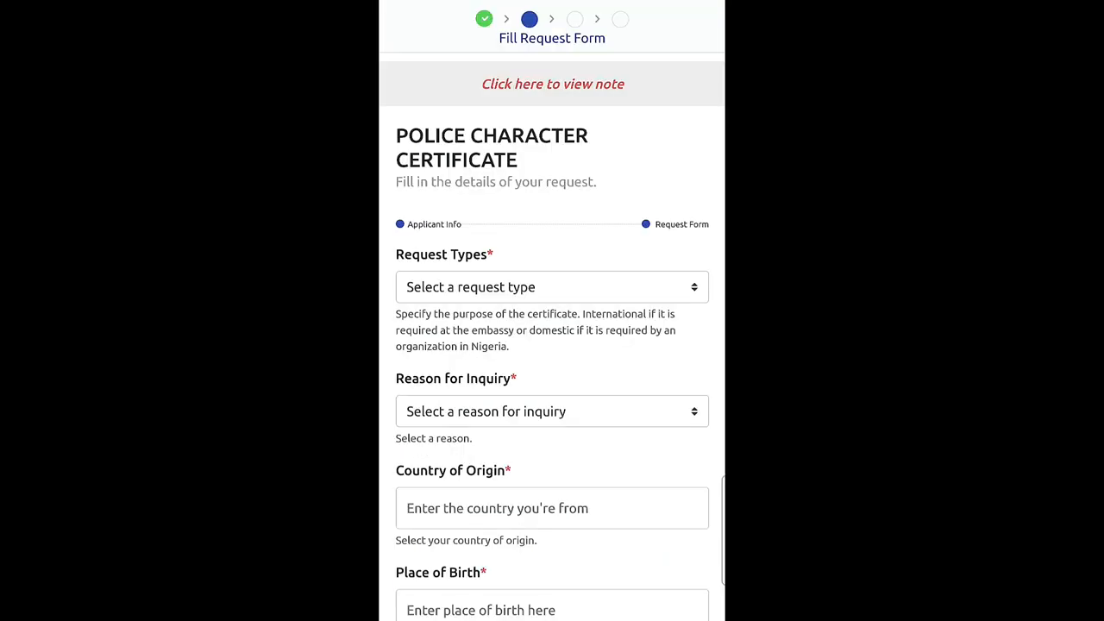
scroll(down, 3)
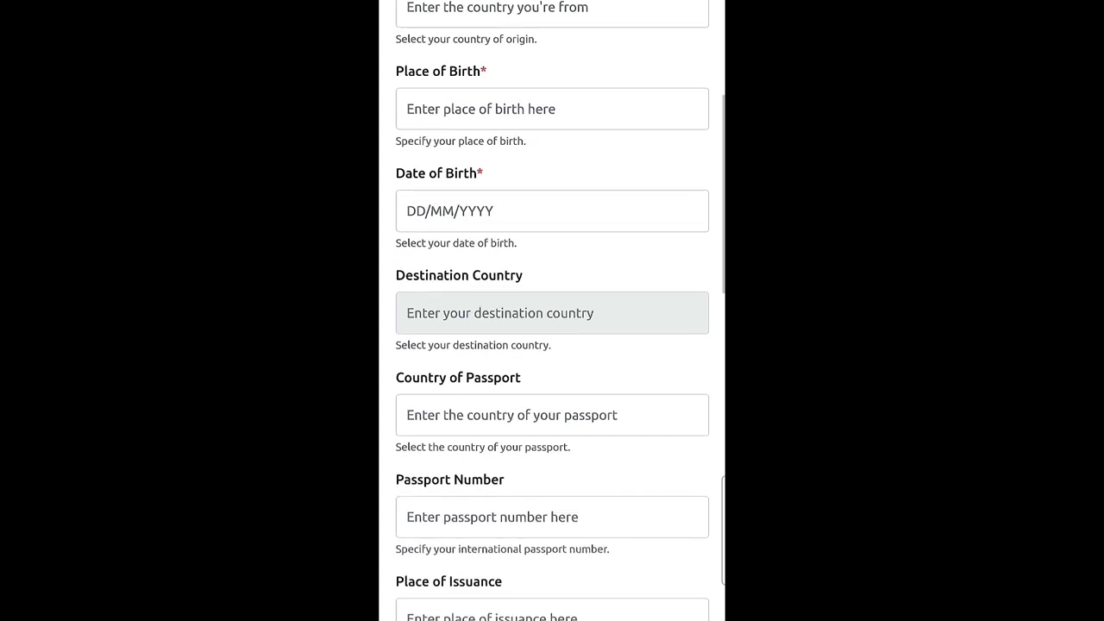
scroll(down, 3)
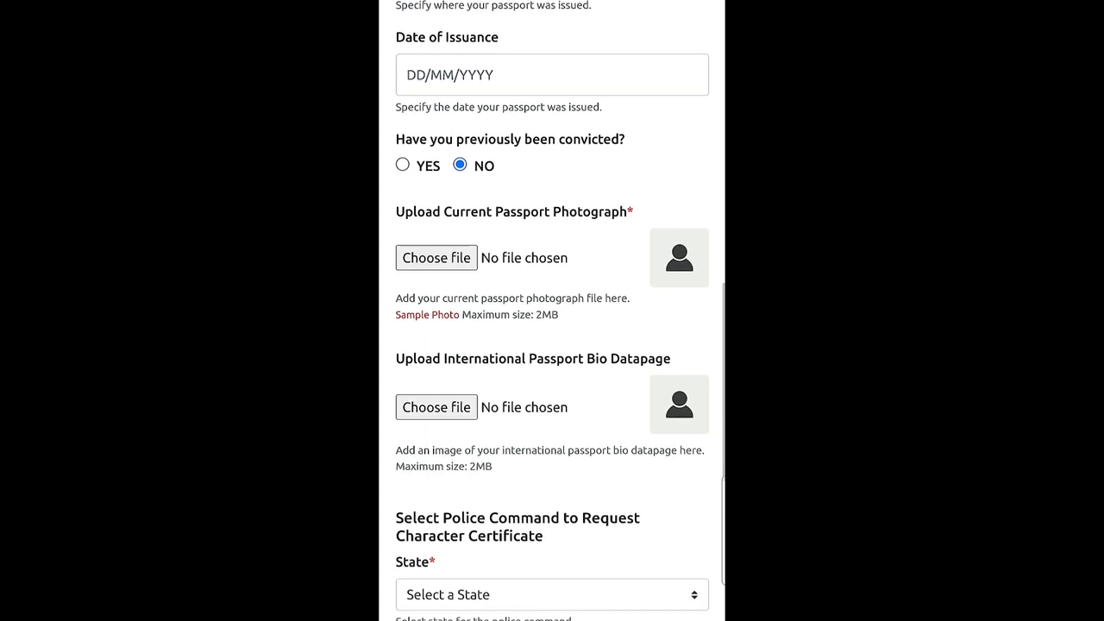
scroll(down, 3)
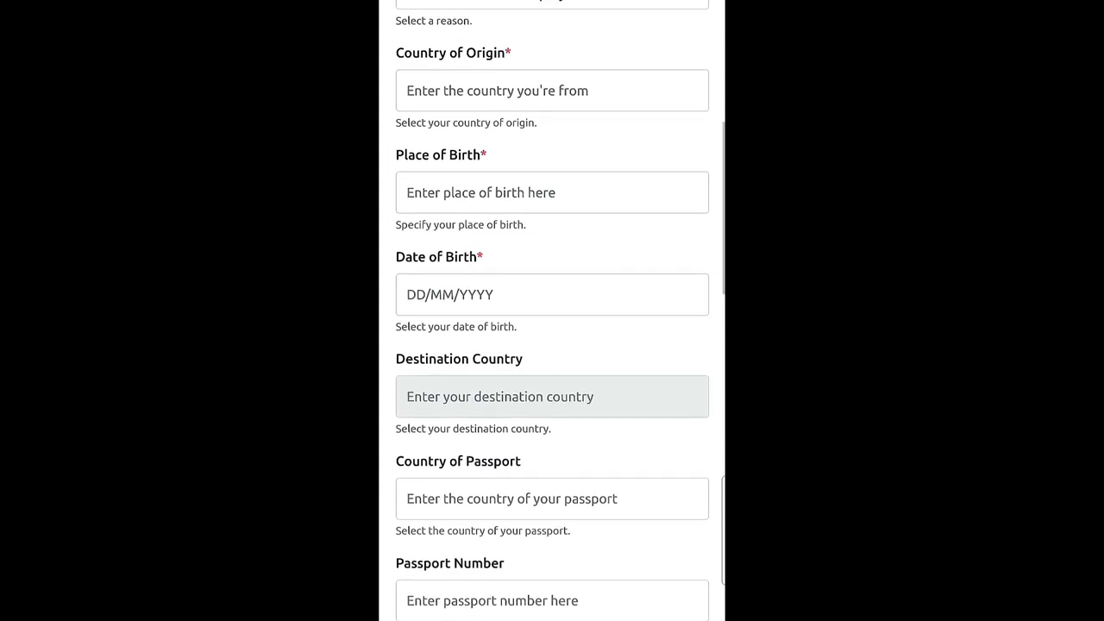
scroll(up, 3)
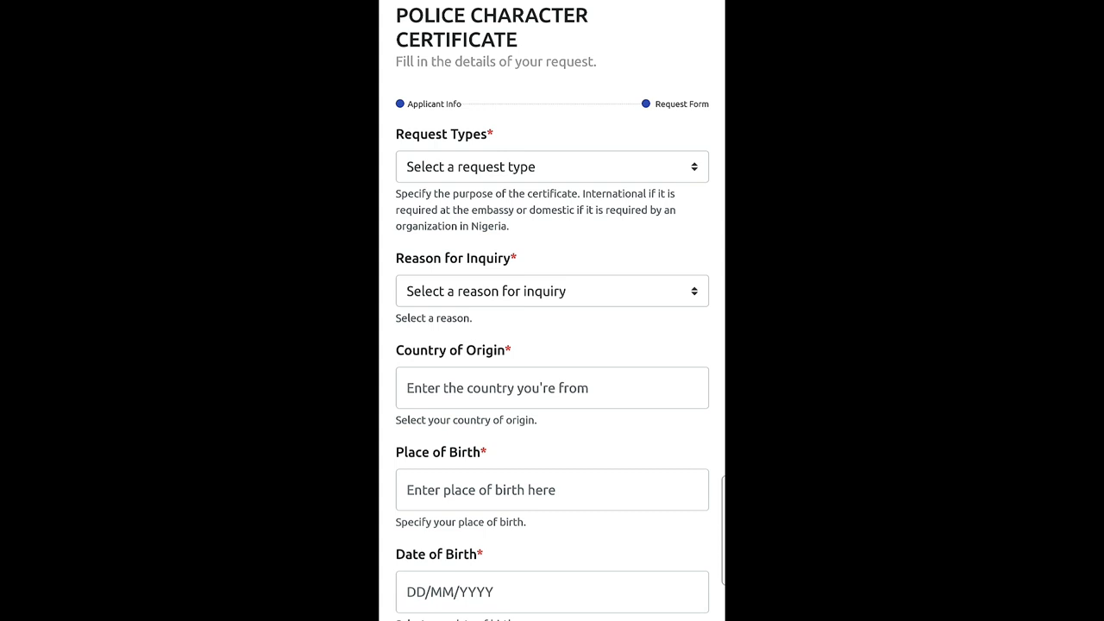
scroll(down, 3)
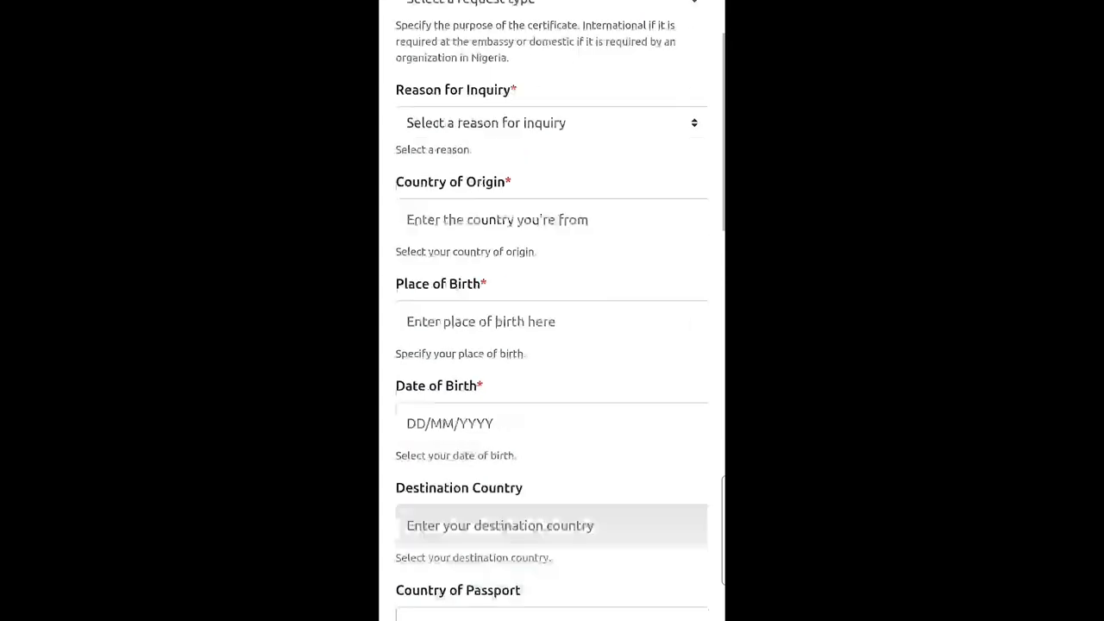
scroll(down, 3)
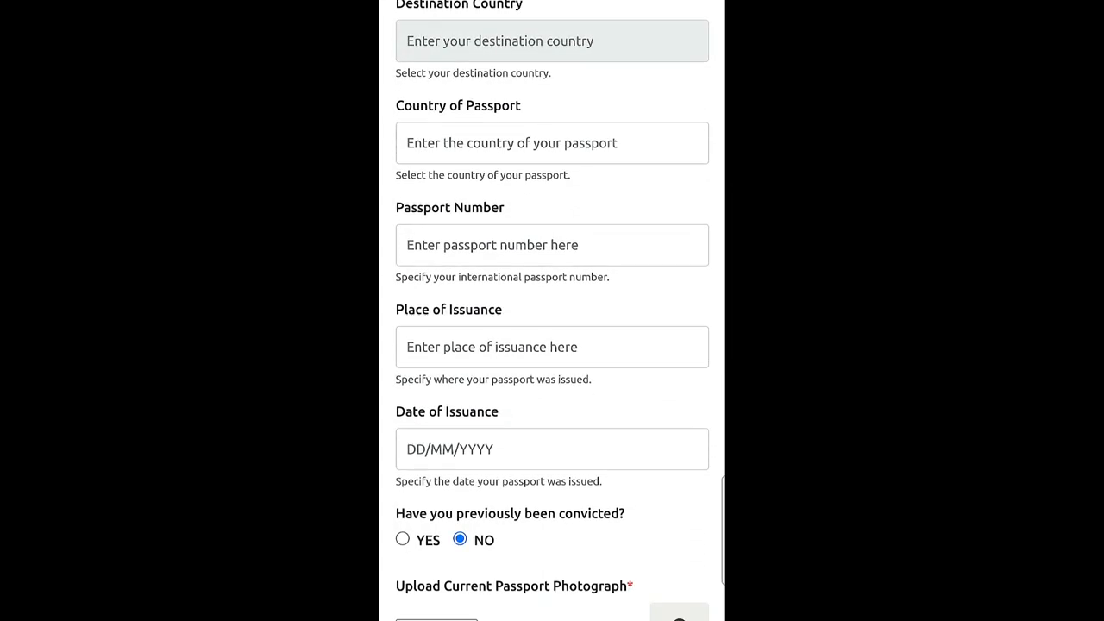
scroll(up, 3)
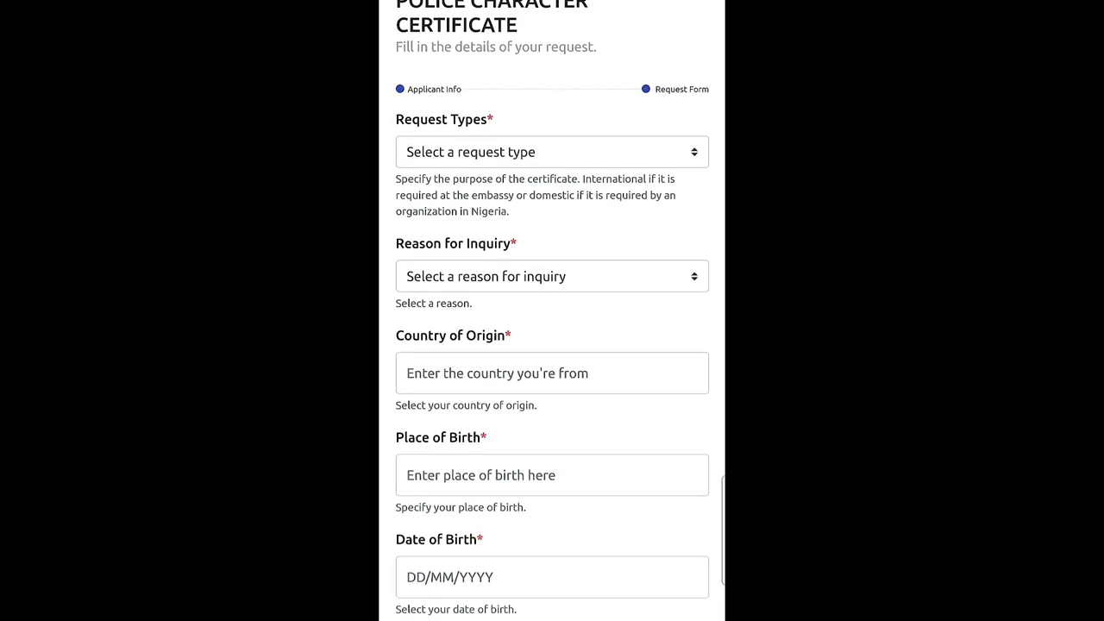
click(552, 152)
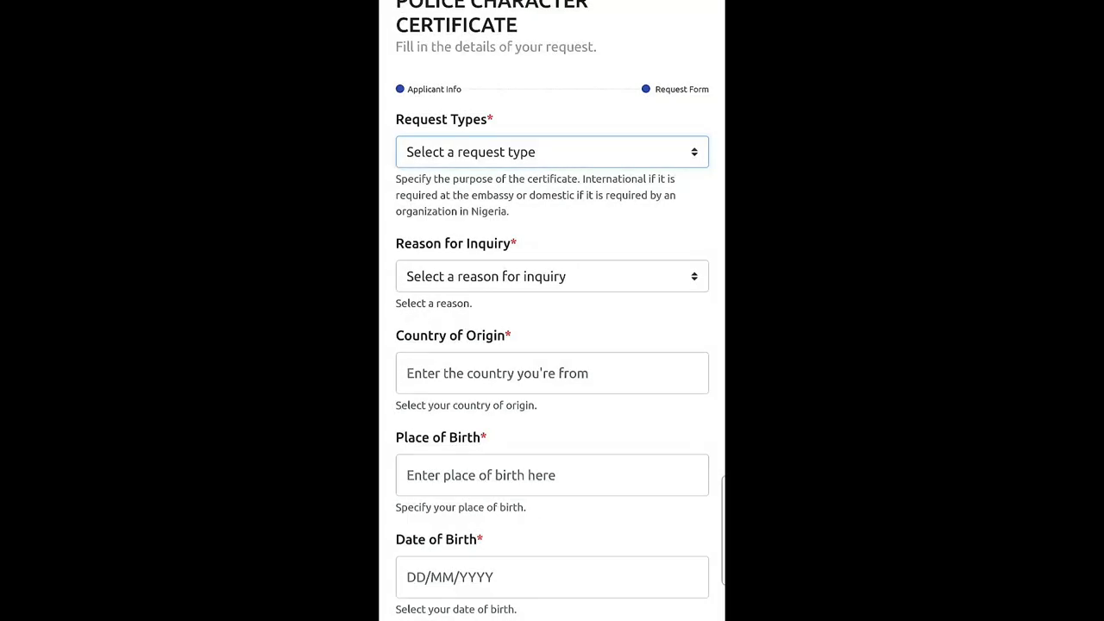
scroll(down, 3)
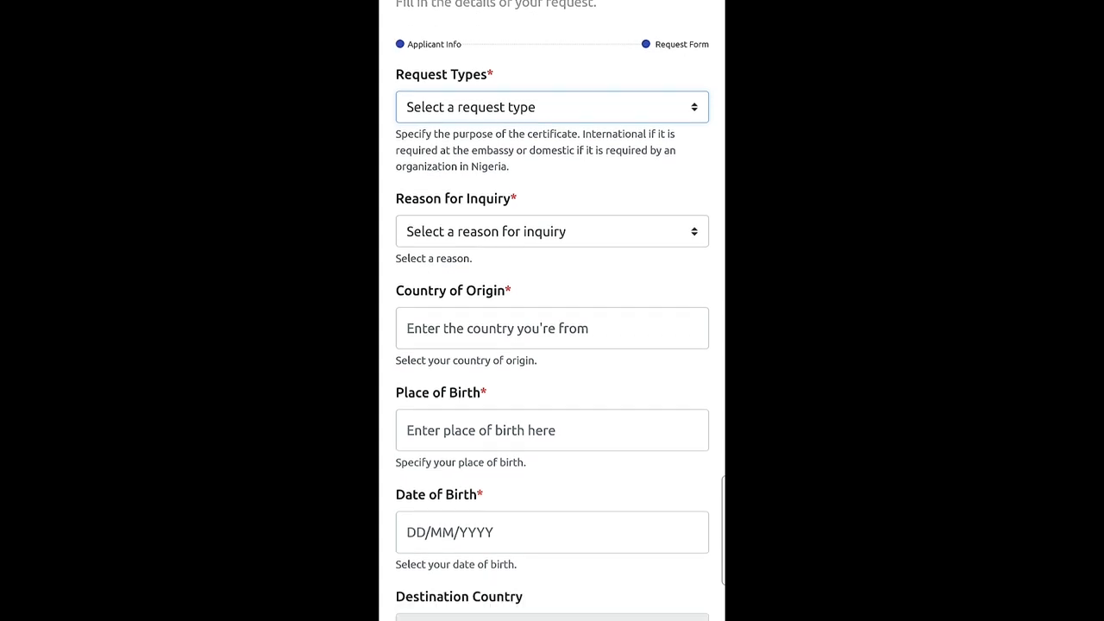
click(552, 231)
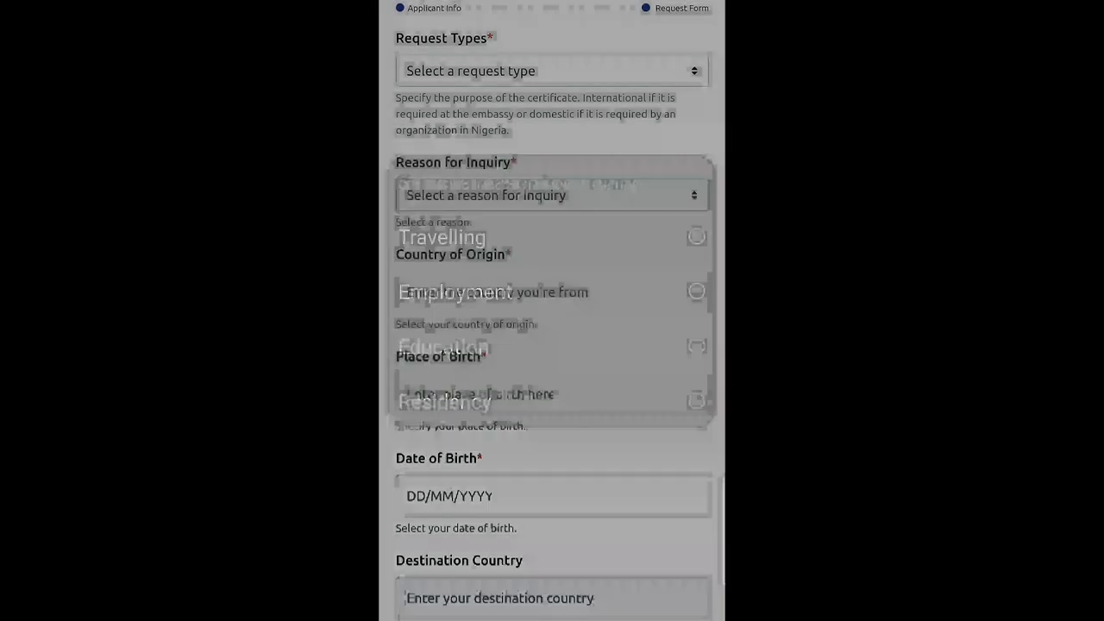
click(552, 195)
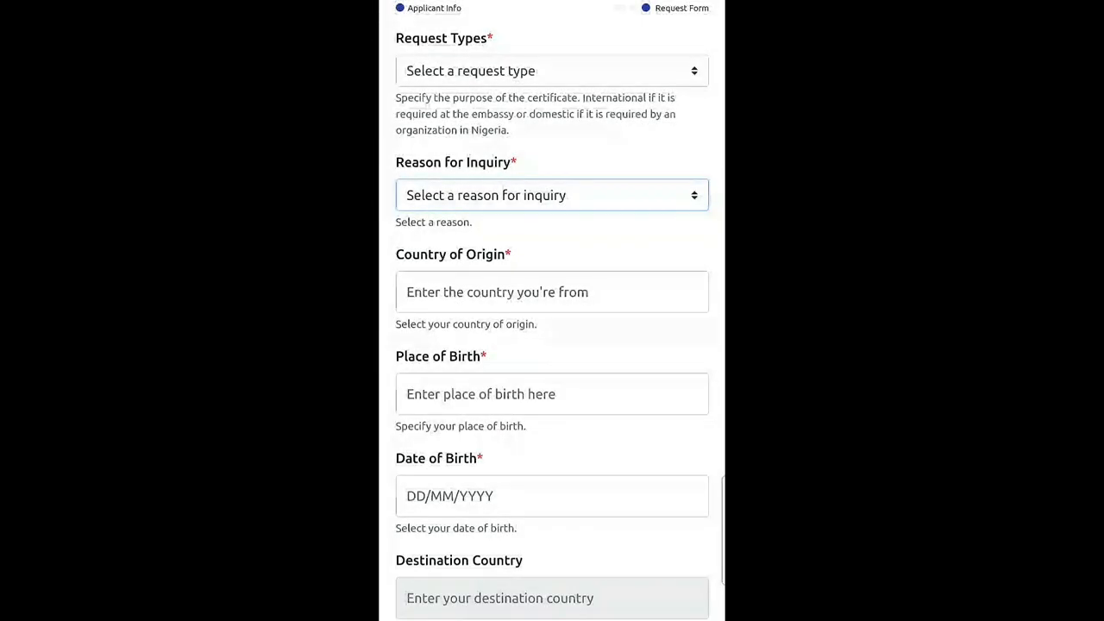
scroll(down, 3)
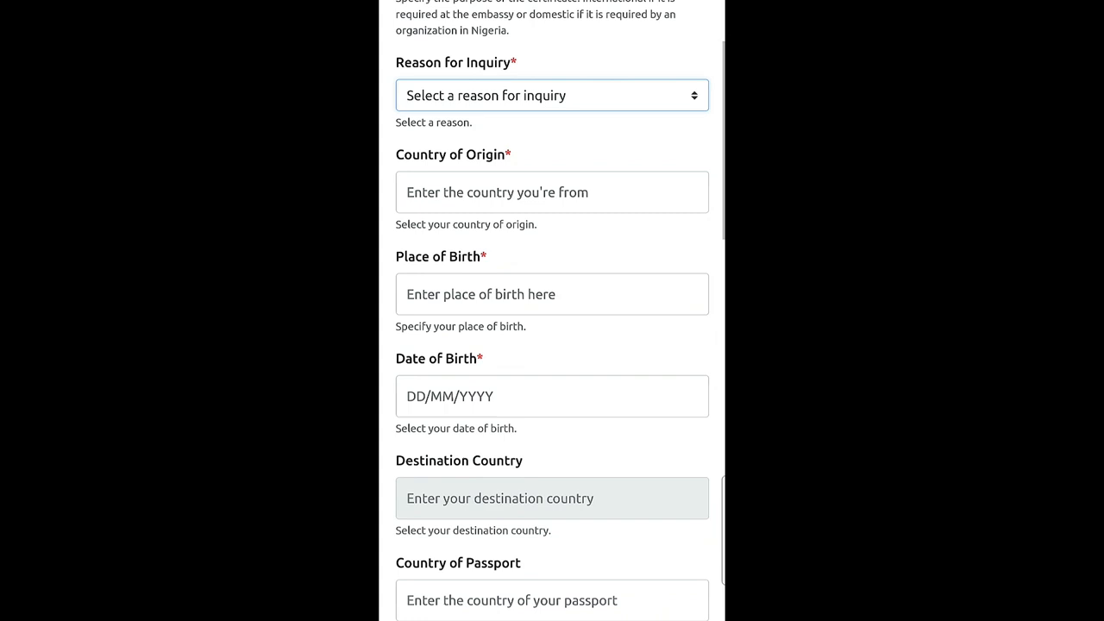
scroll(down, 3)
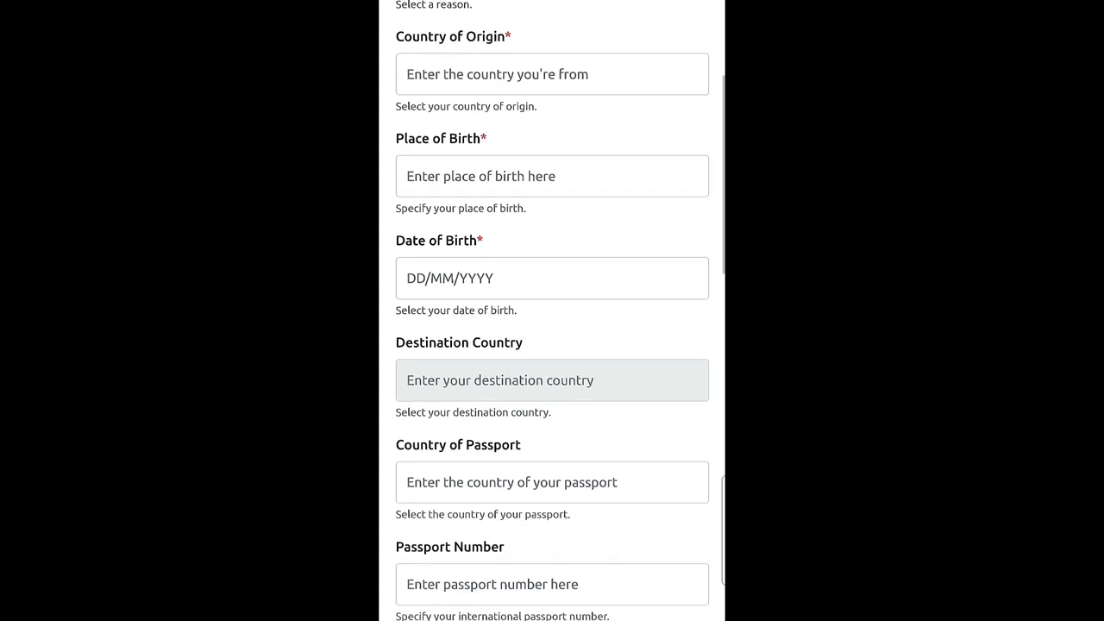
scroll(down, 3)
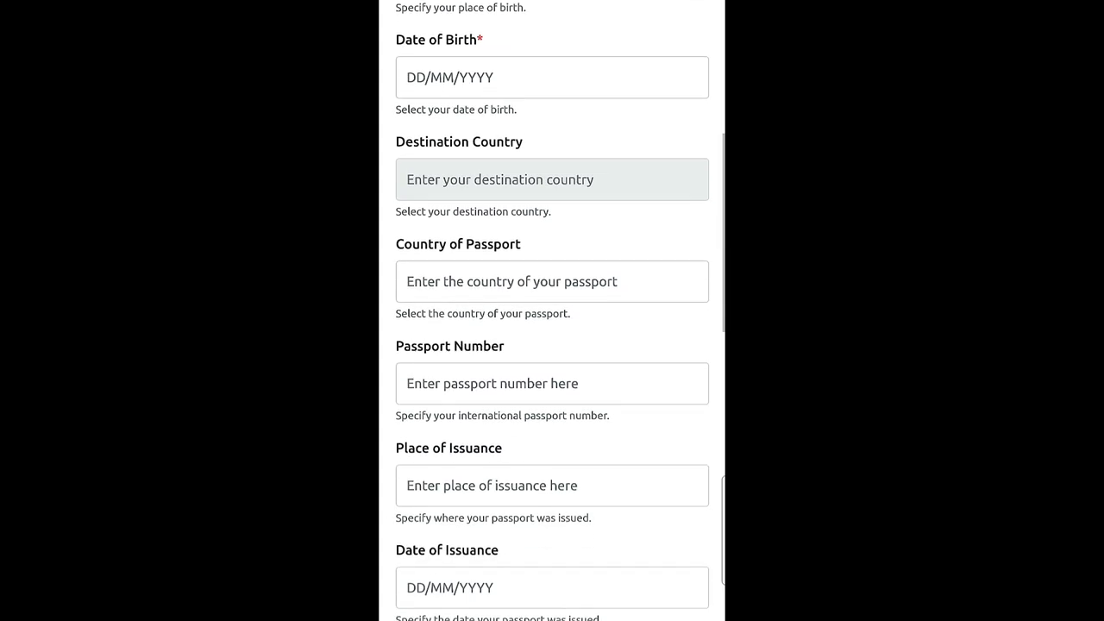
scroll(down, 3)
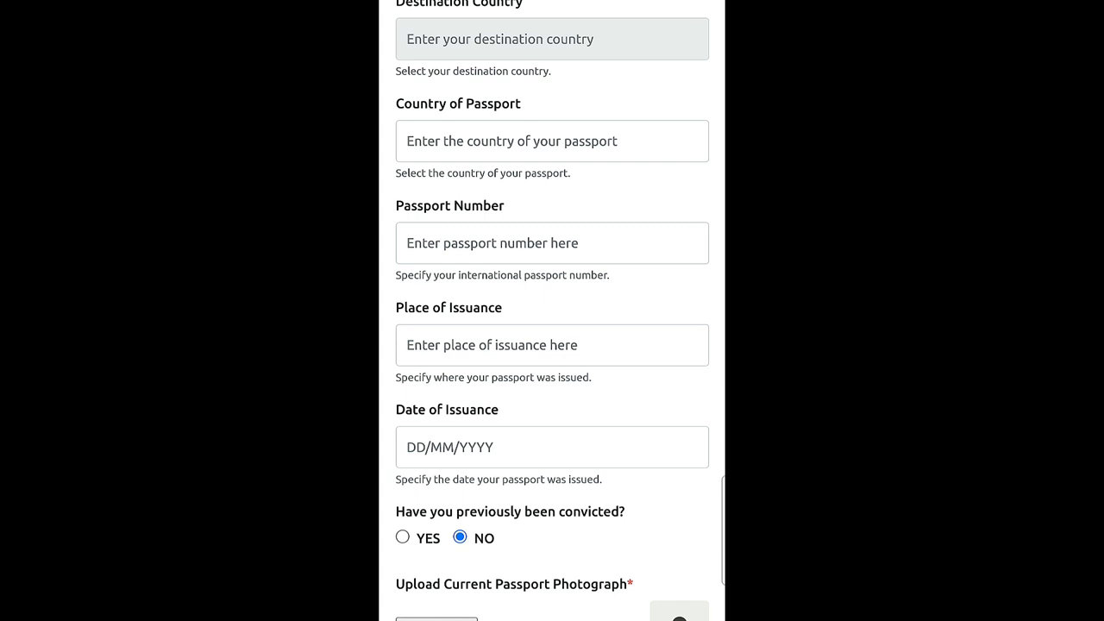
scroll(down, 3)
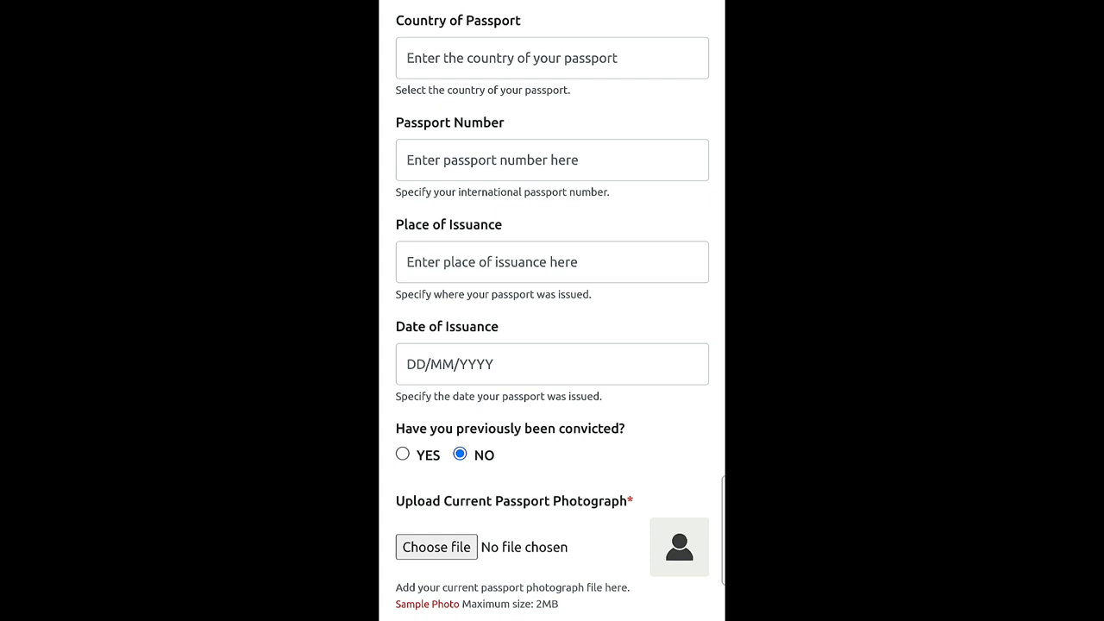
scroll(down, 3)
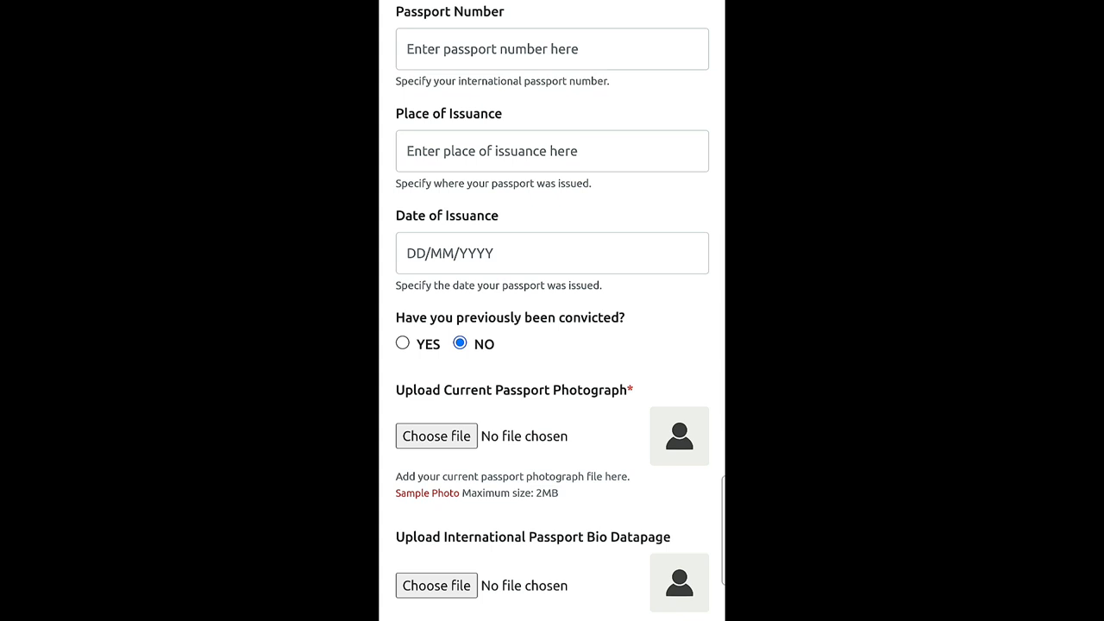
scroll(down, 3)
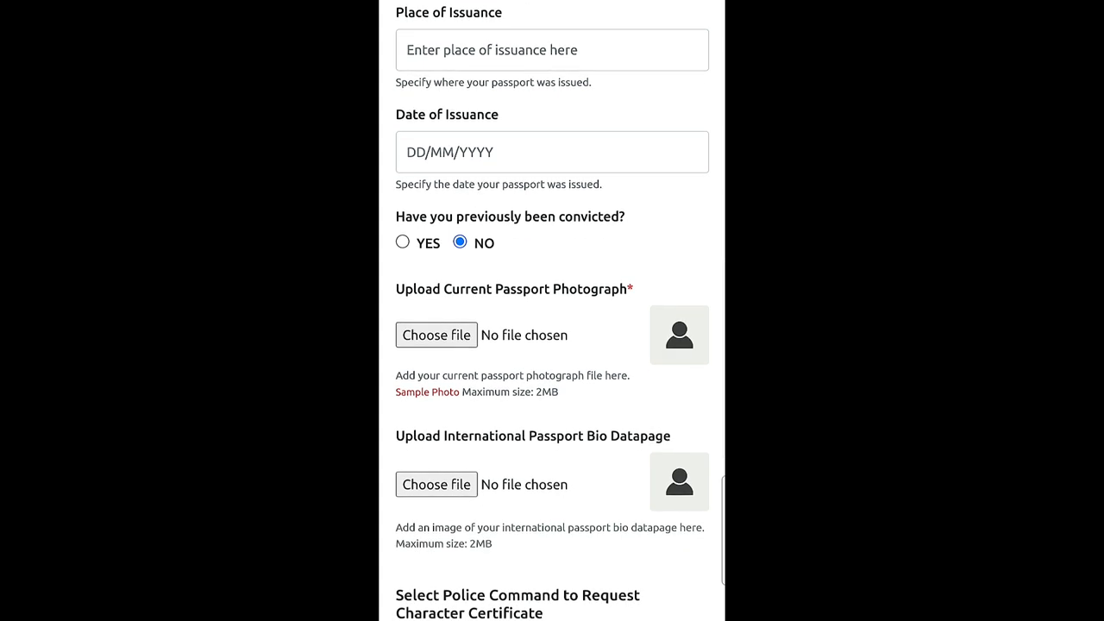
scroll(down, 3)
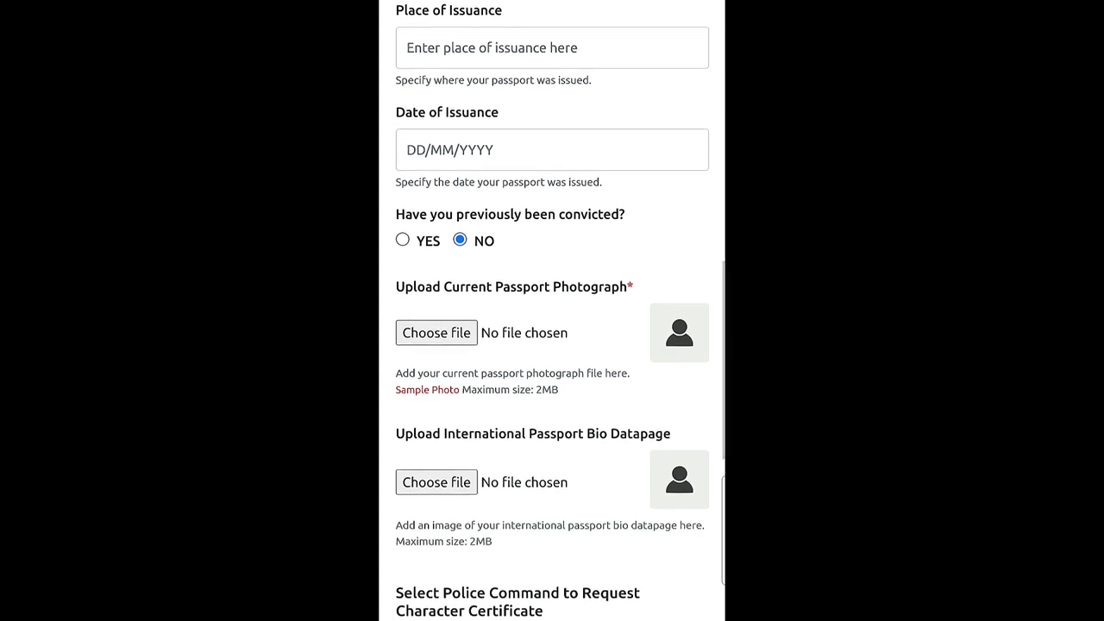
scroll(down, 3)
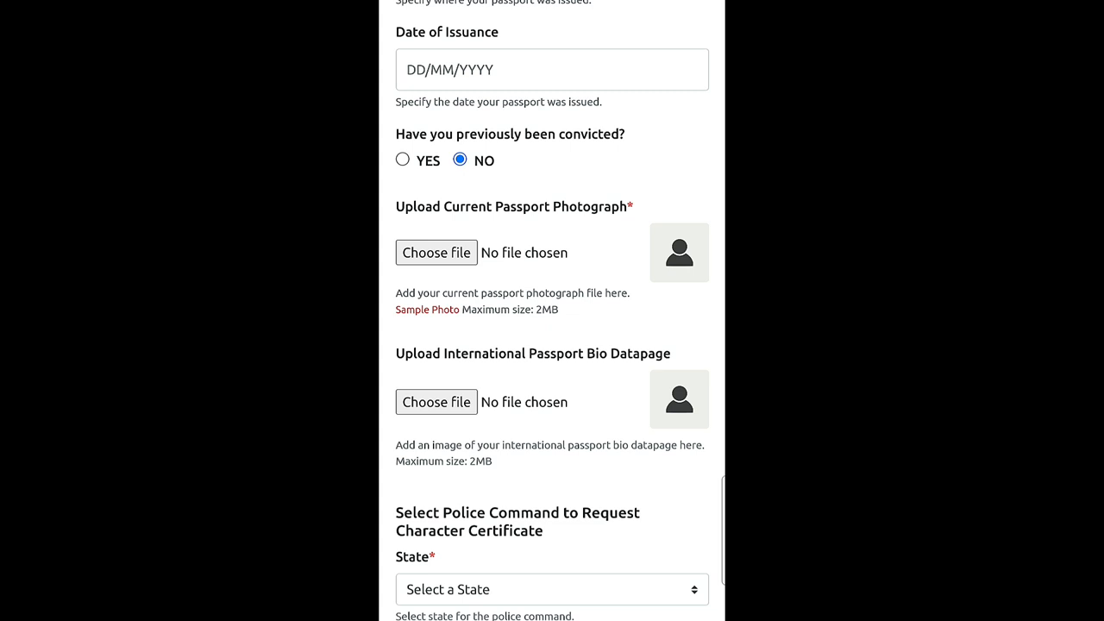
scroll(down, 3)
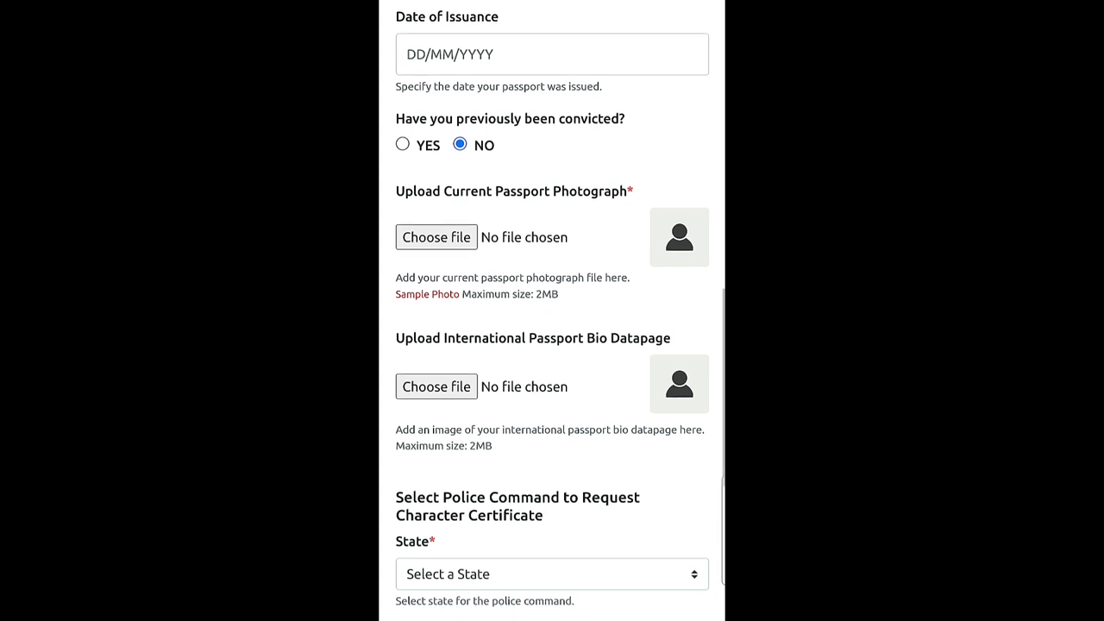
scroll(down, 3)
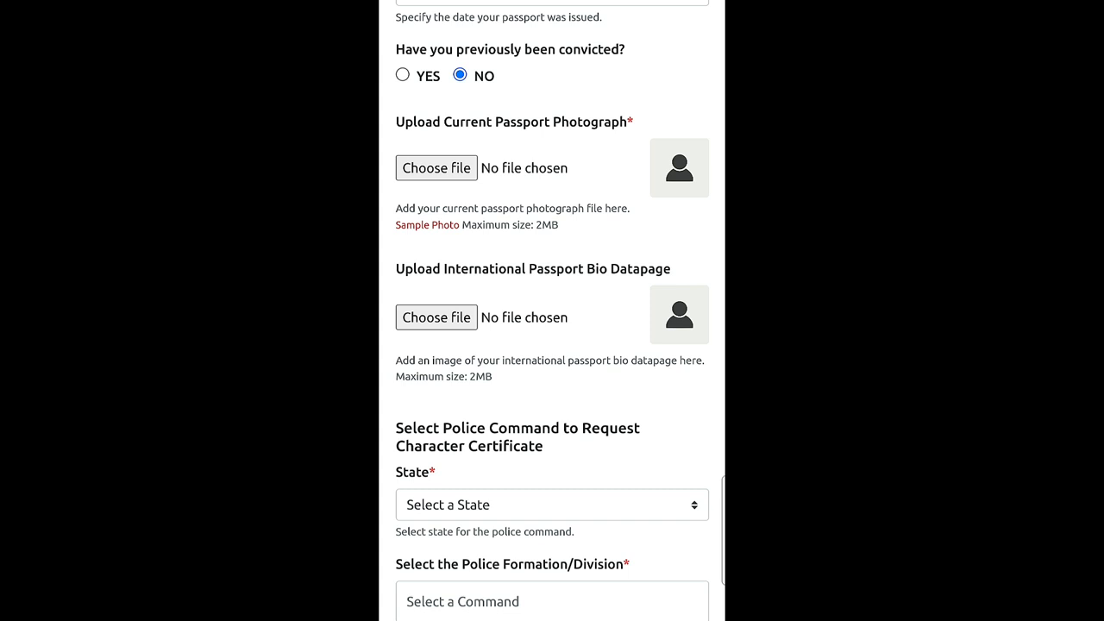
scroll(down, 3)
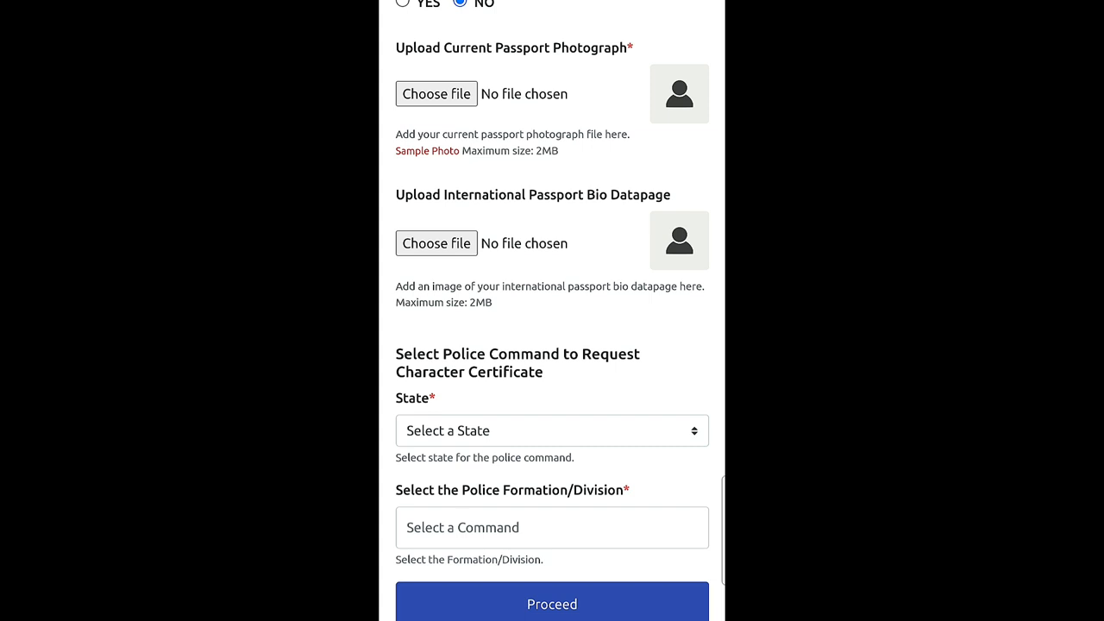
scroll(down, 3)
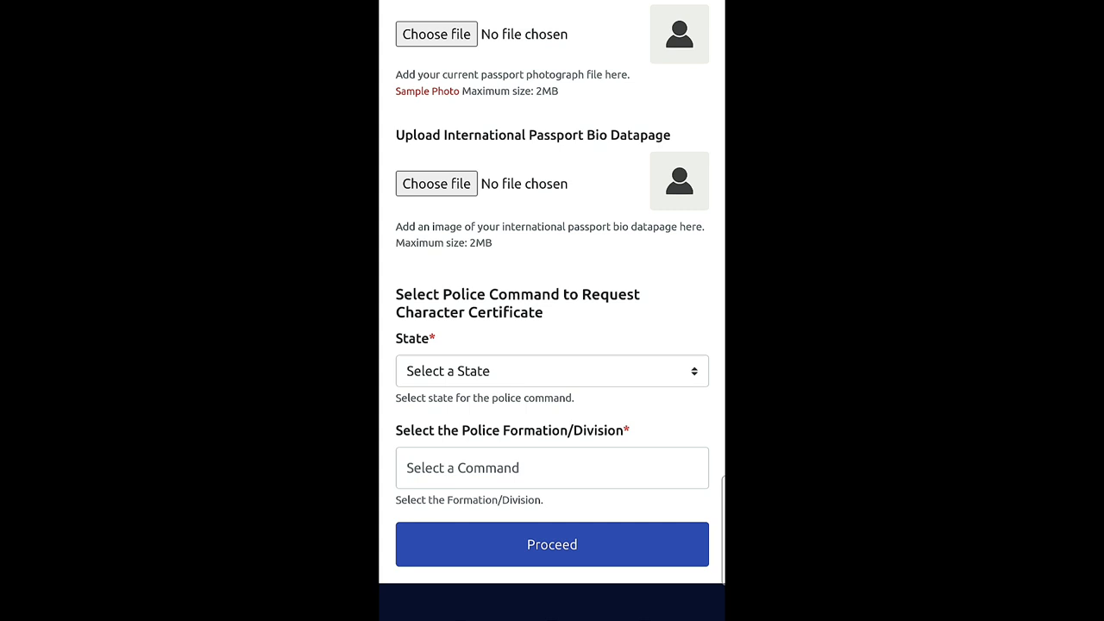
click(552, 371)
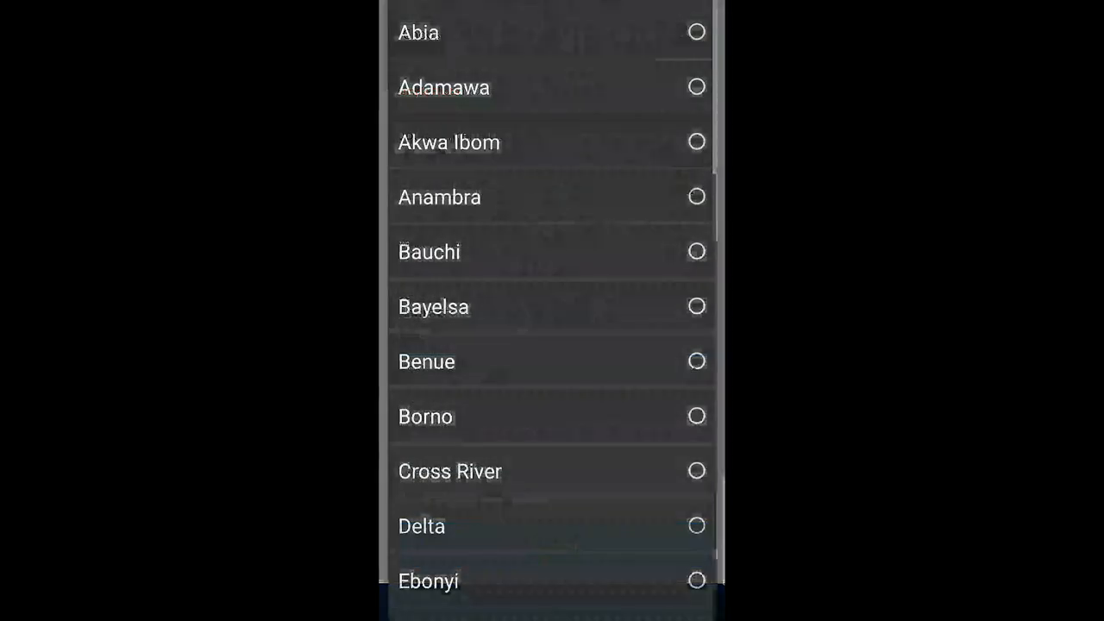
scroll(down, 3)
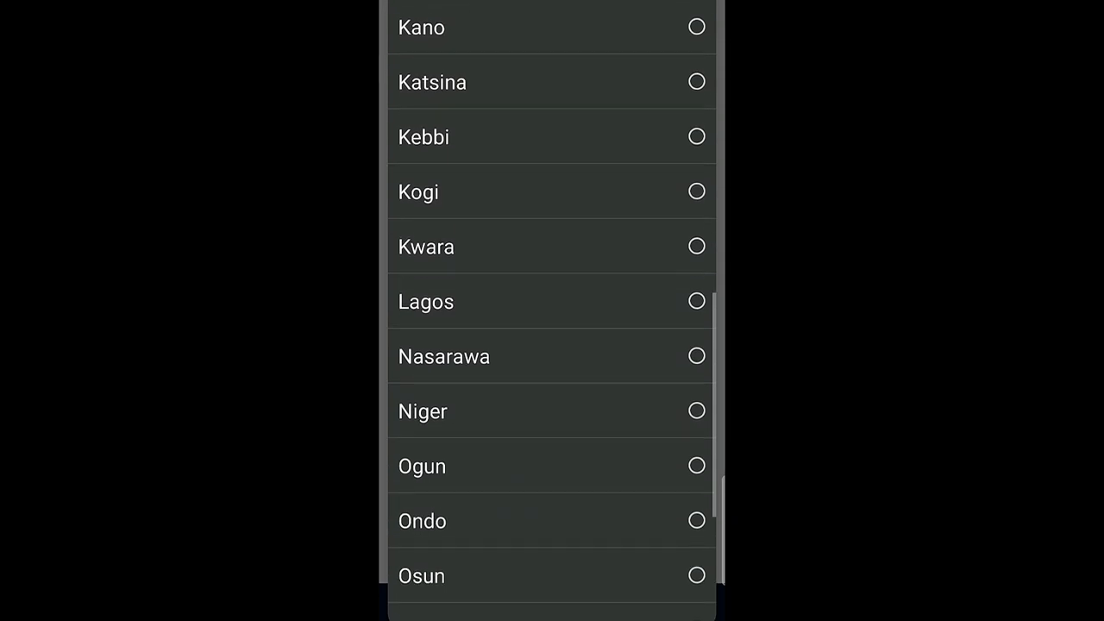
scroll(down, 3)
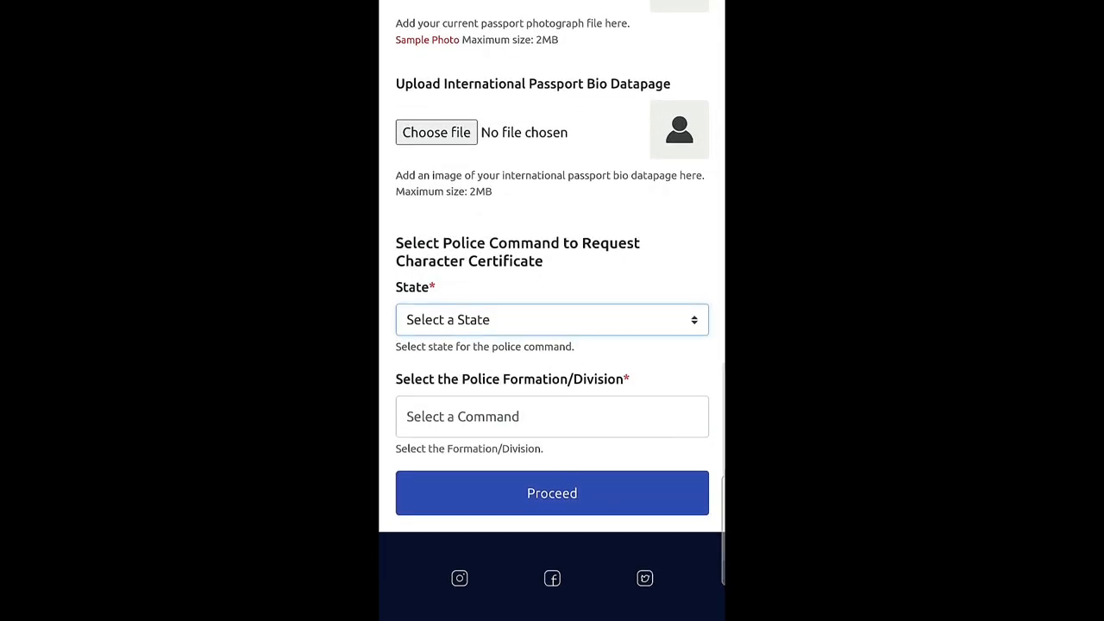
click(552, 319)
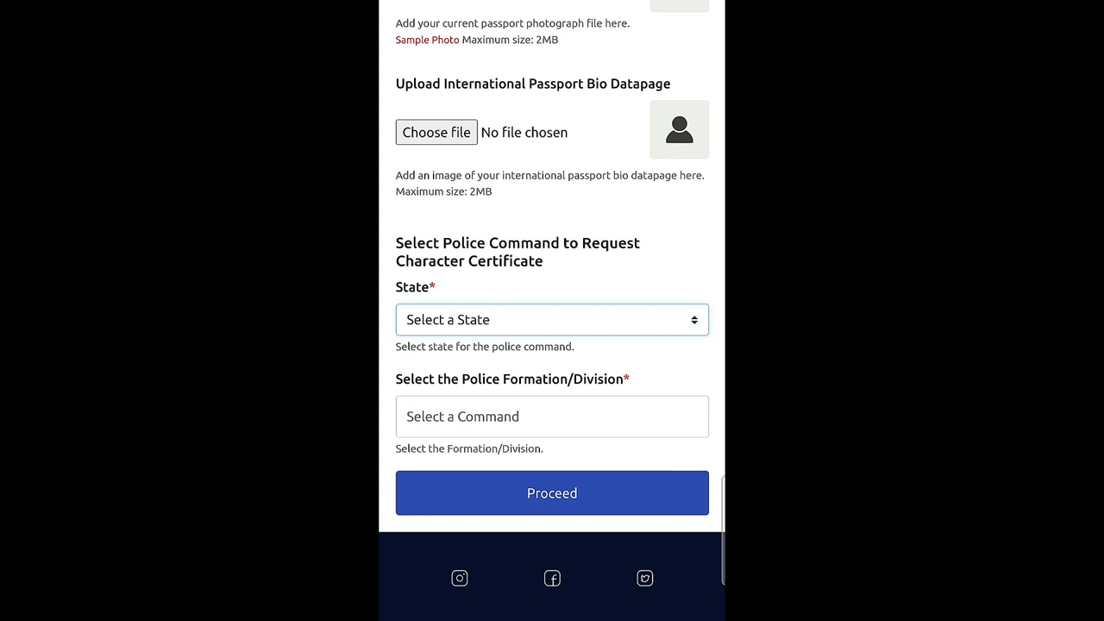
click(552, 416)
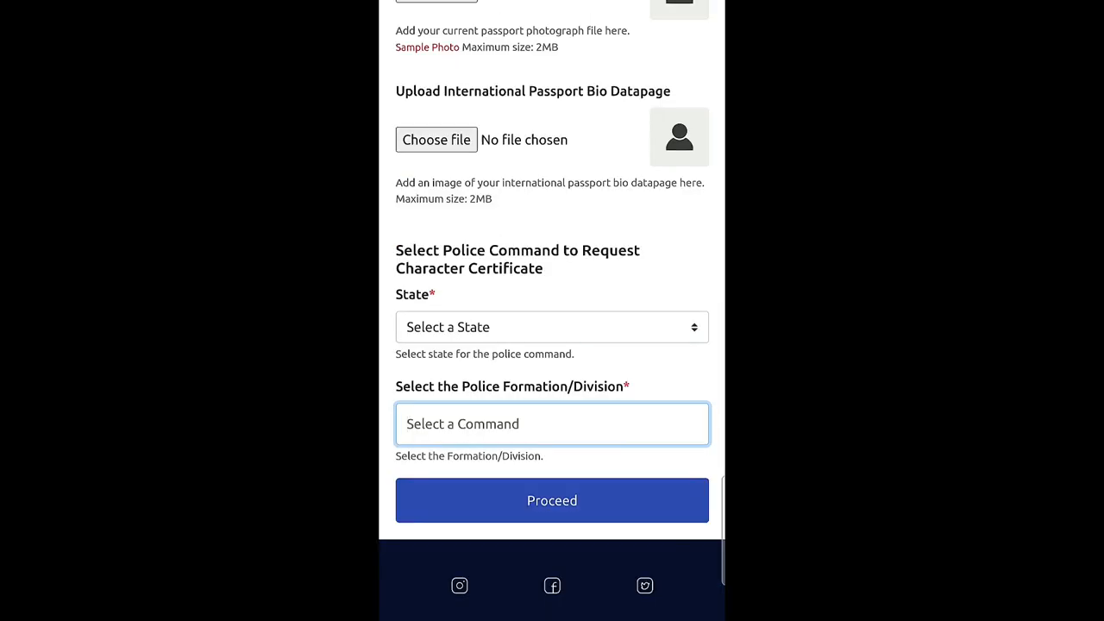
click(552, 500)
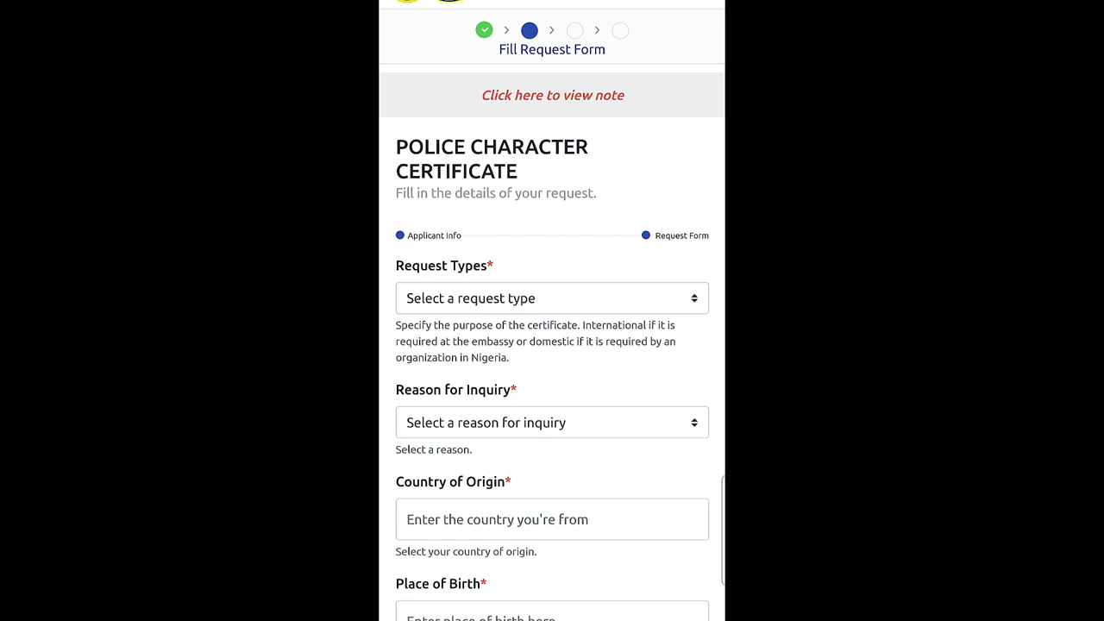
scroll(down, 3)
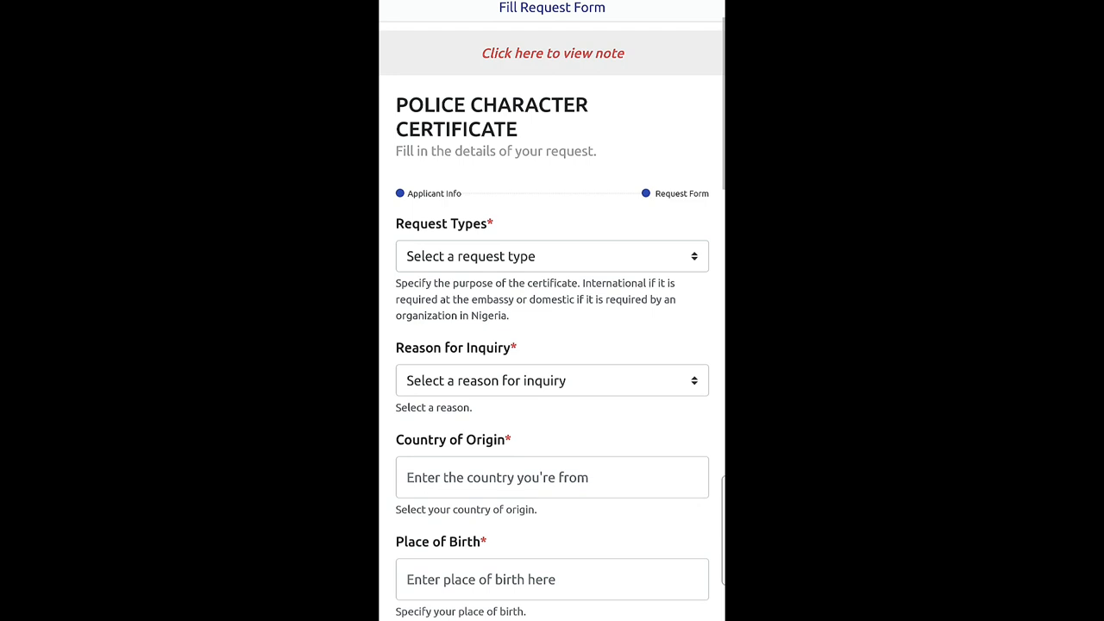
scroll(down, 3)
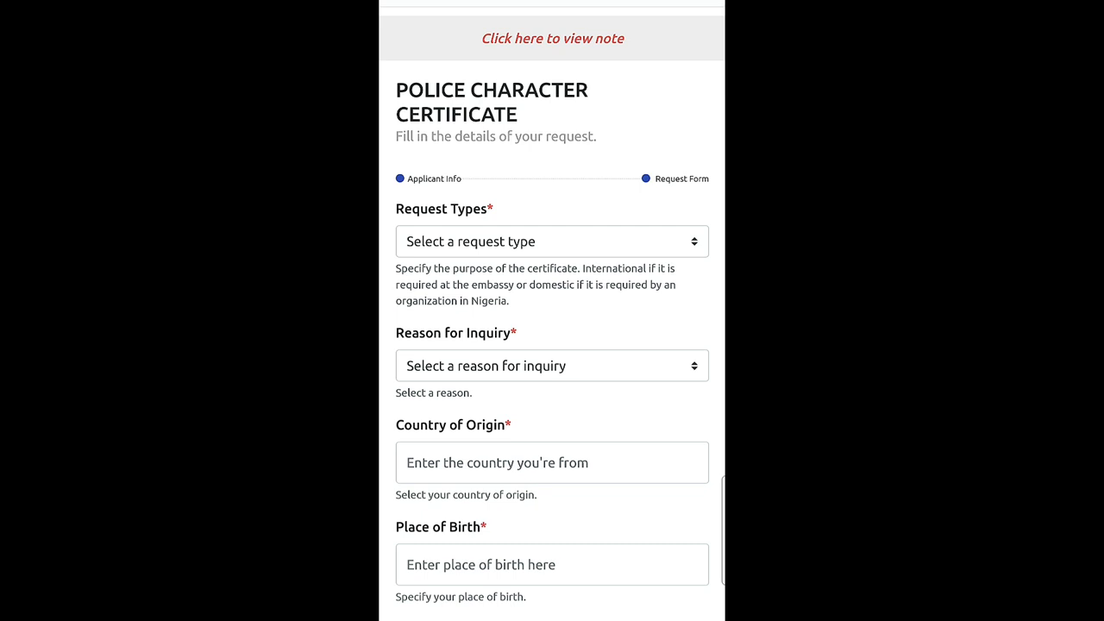
scroll(up, 3)
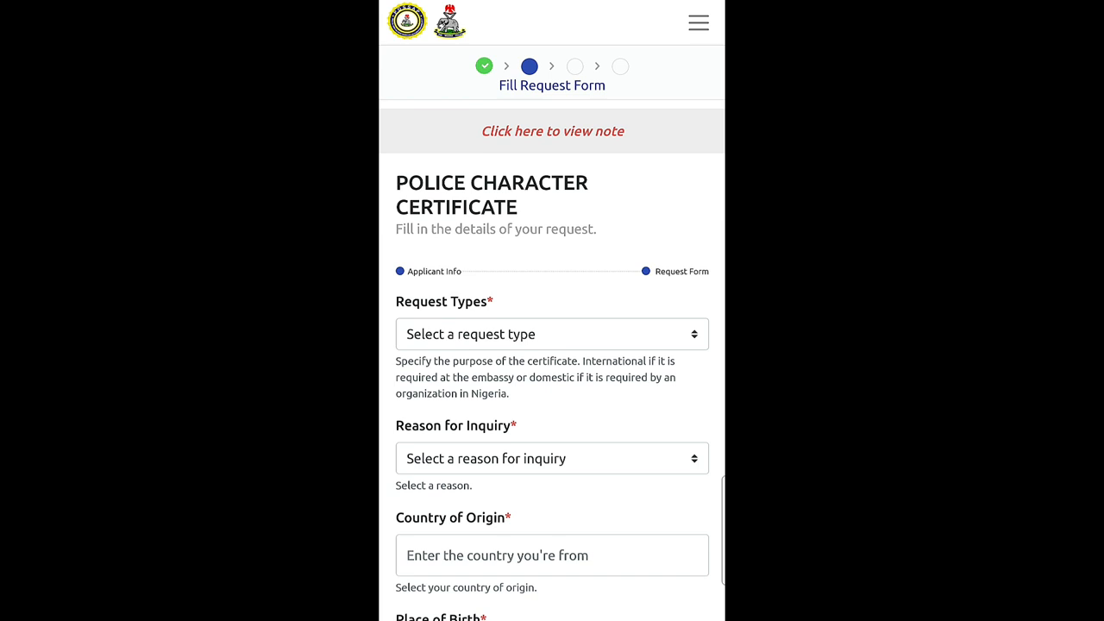
scroll(down, 3)
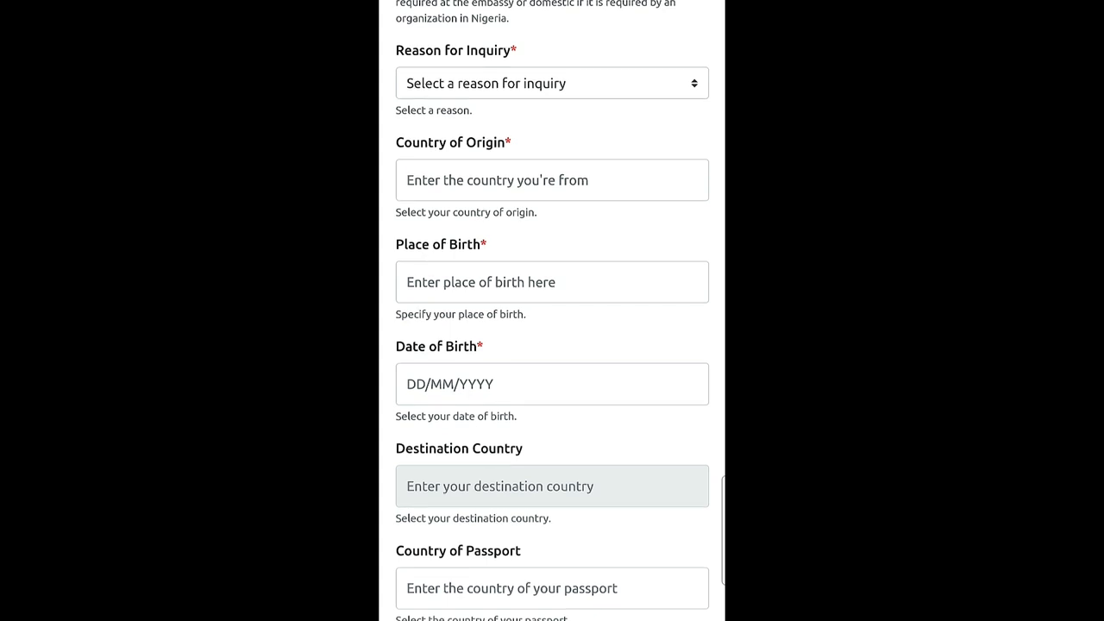
scroll(down, 3)
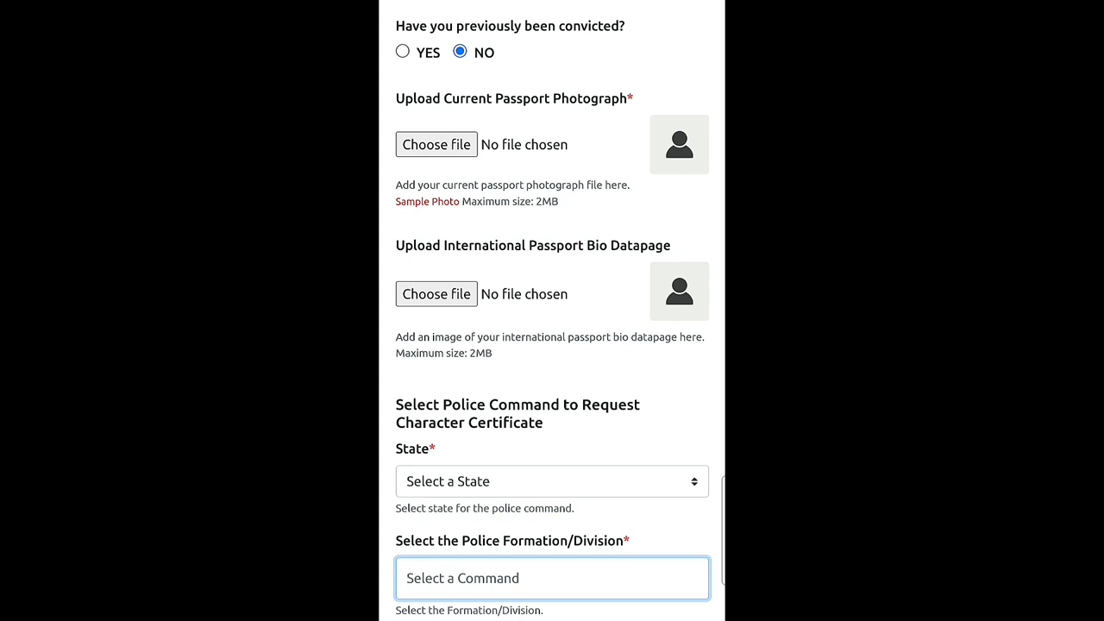
scroll(down, 3)
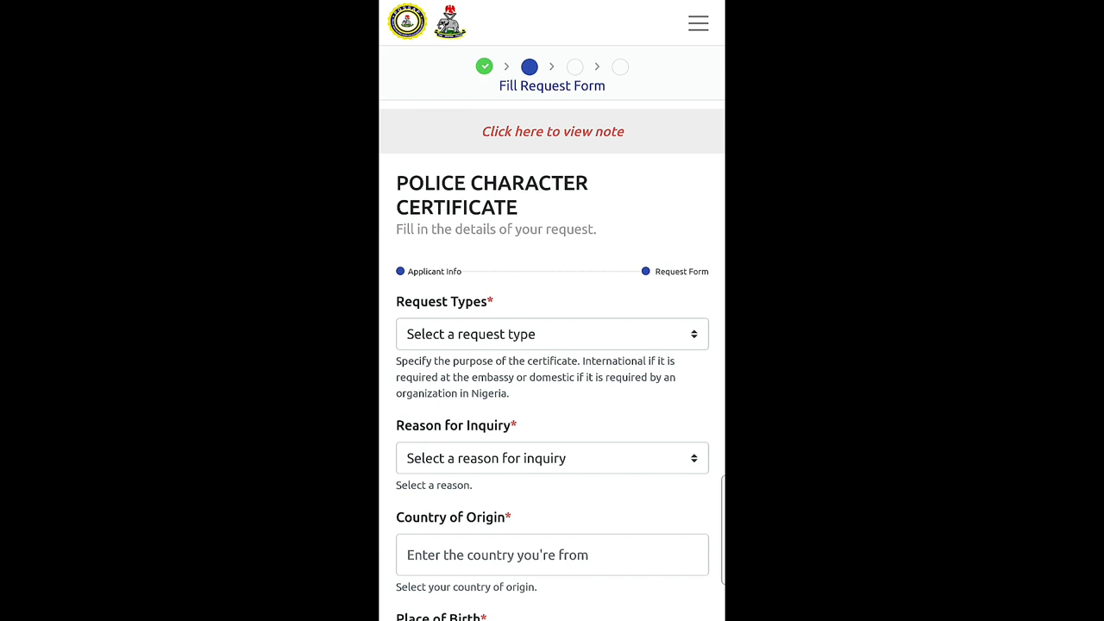
scroll(down, 3)
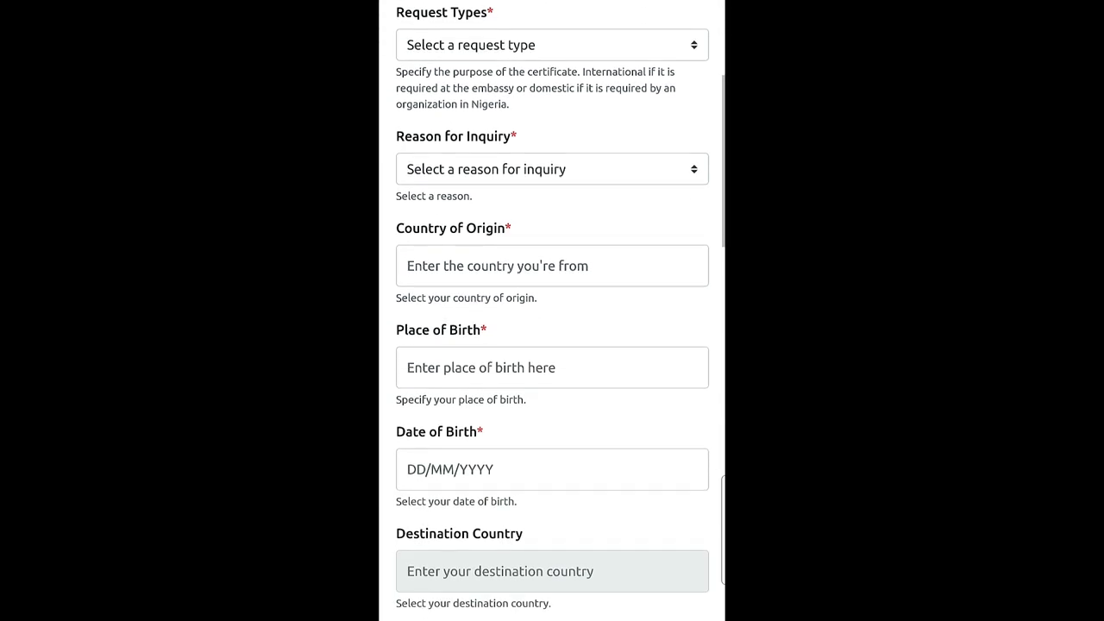
scroll(down, 3)
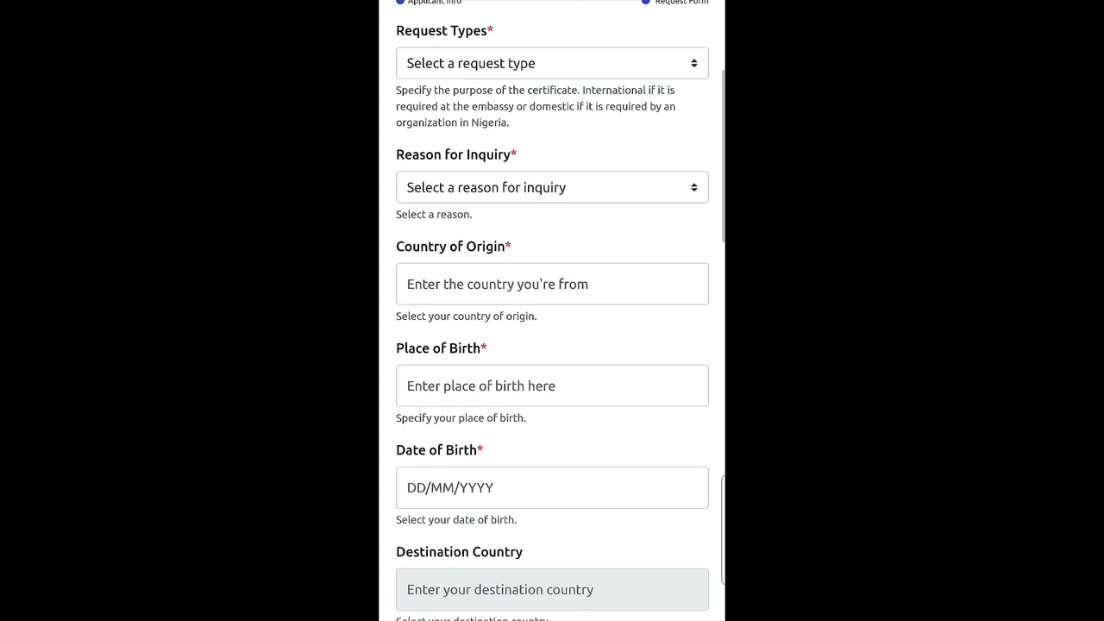
scroll(down, 3)
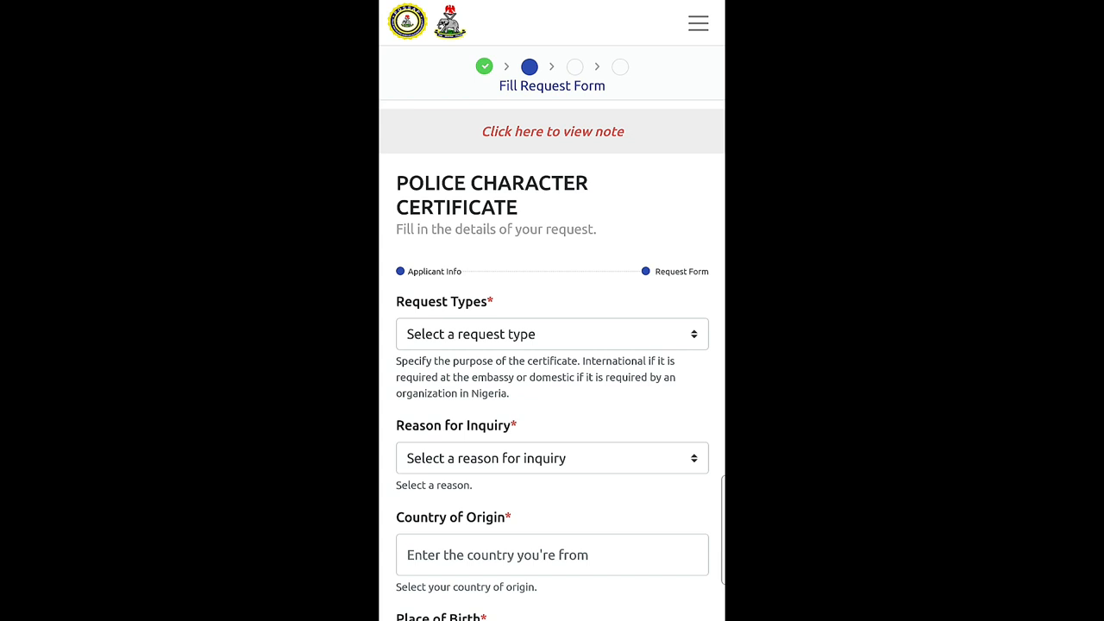
scroll(down, 3)
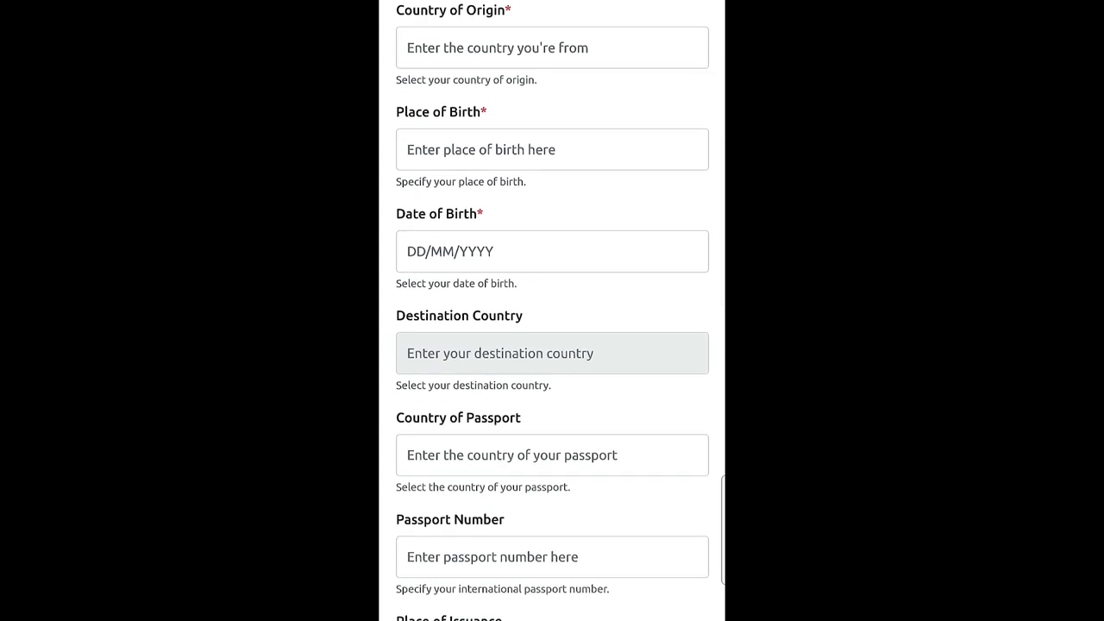
scroll(down, 3)
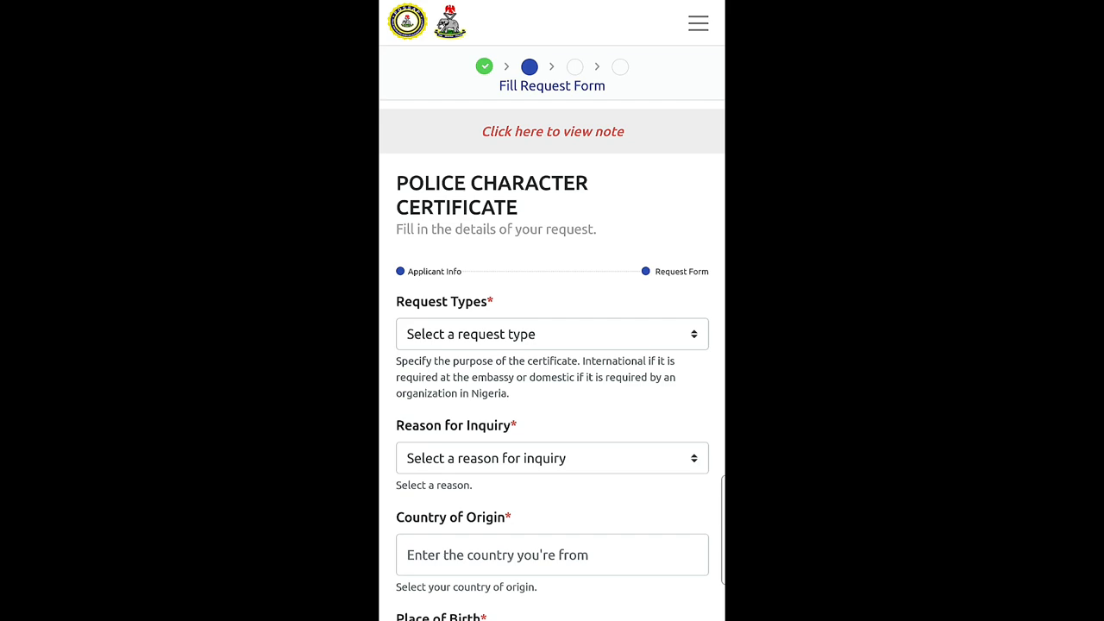
scroll(down, 3)
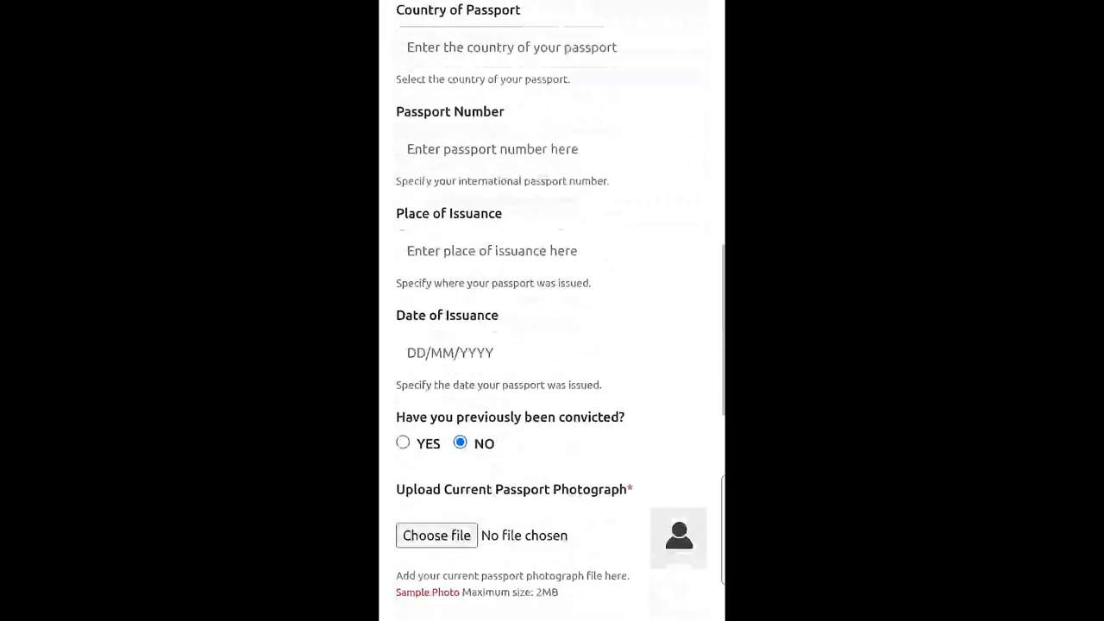
scroll(down, 3)
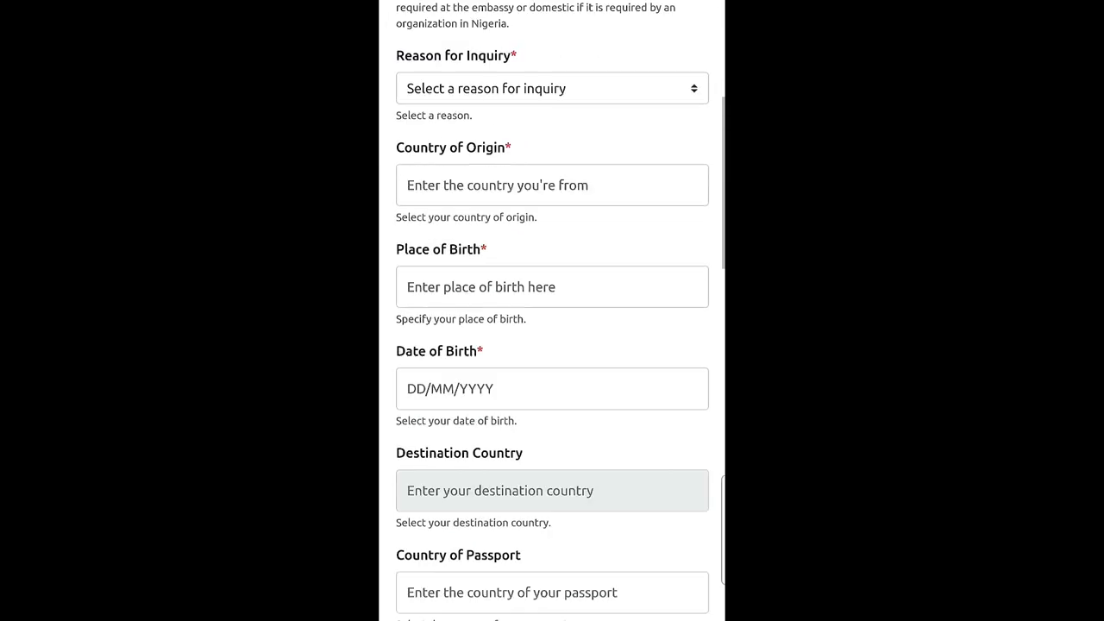
scroll(down, 3)
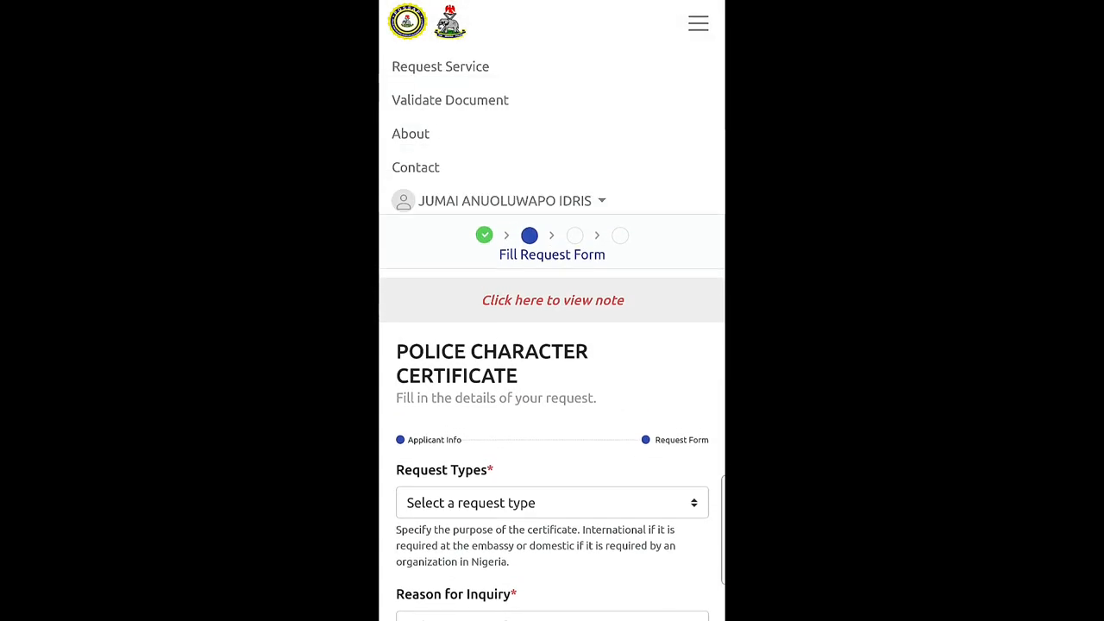
click(509, 201)
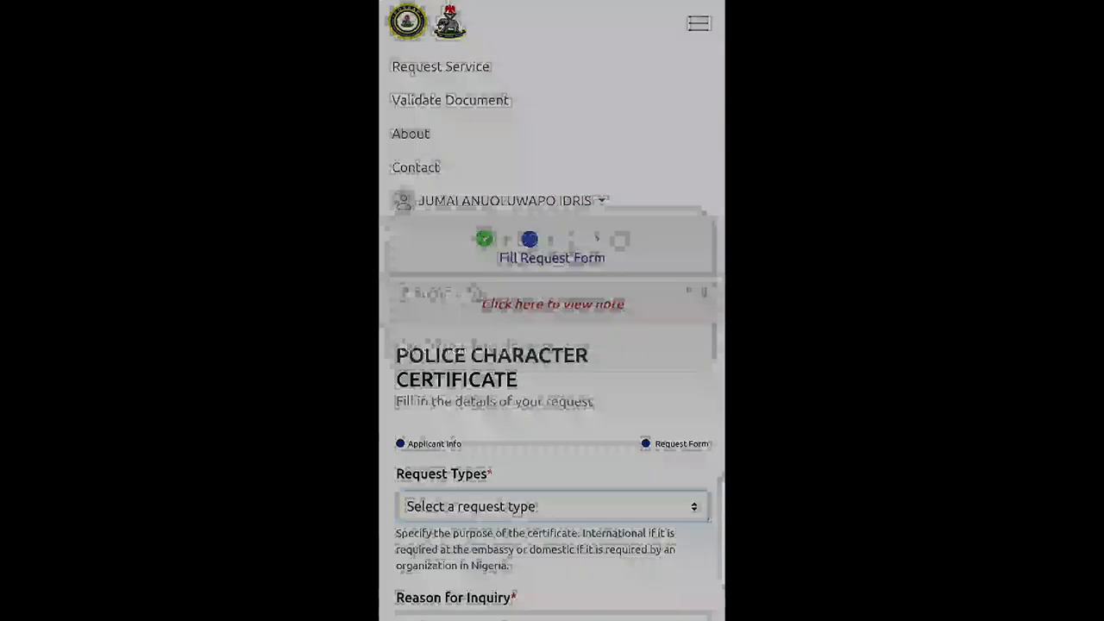
scroll(down, 3)
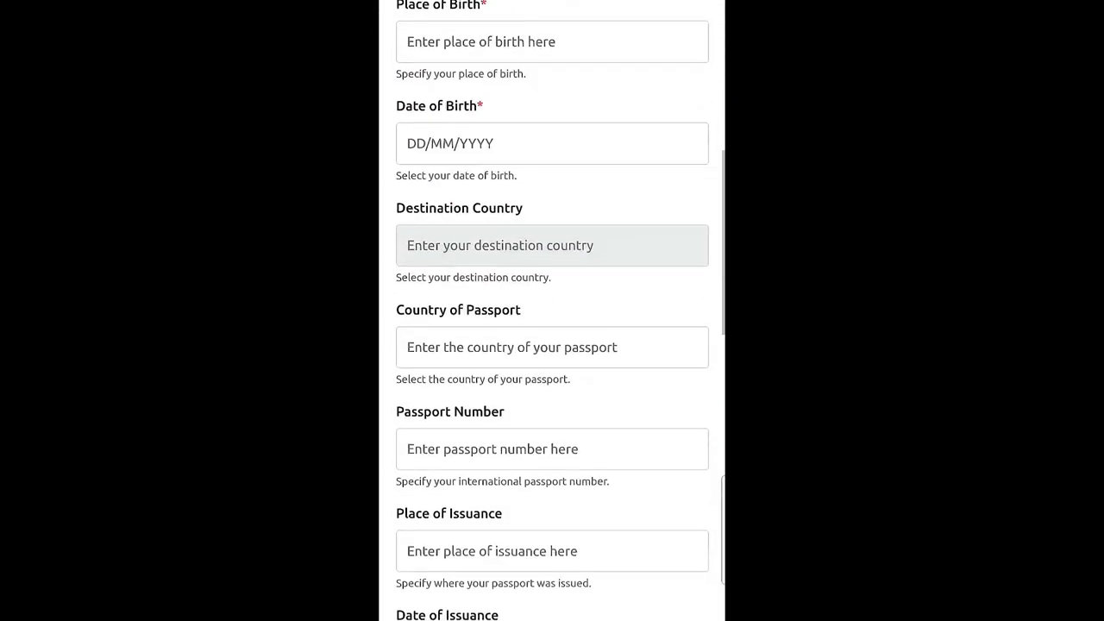
scroll(down, 3)
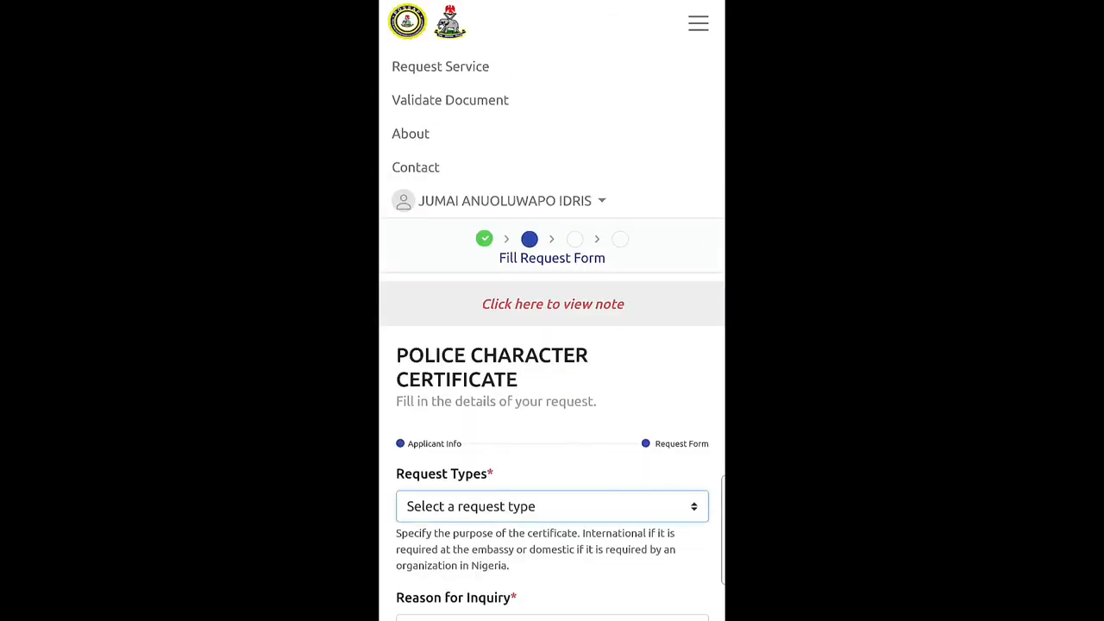
scroll(down, 3)
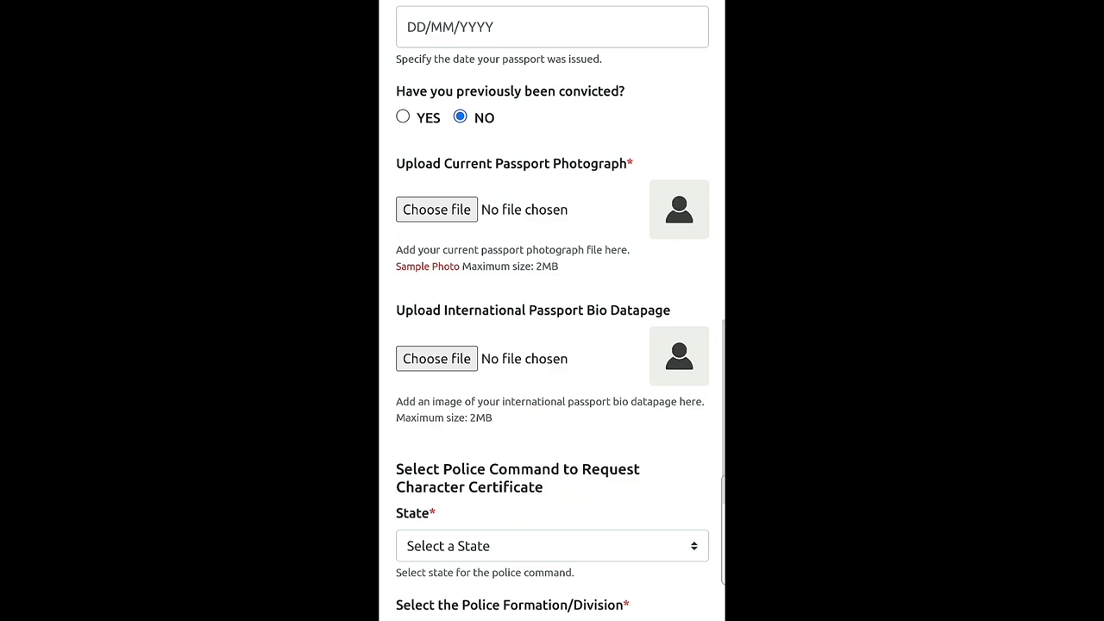
scroll(down, 3)
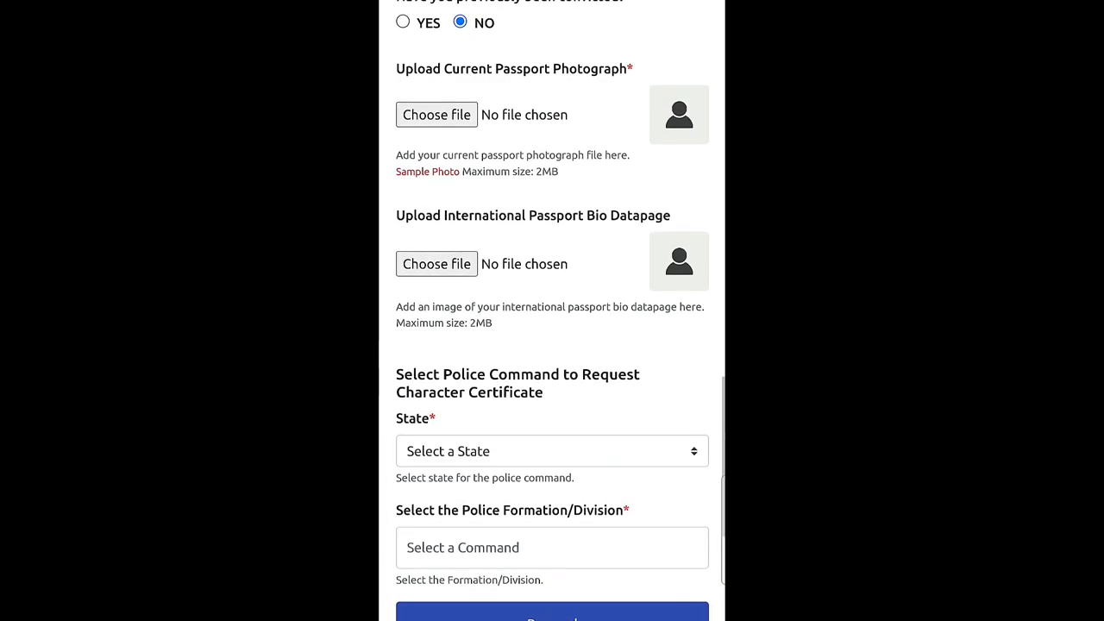